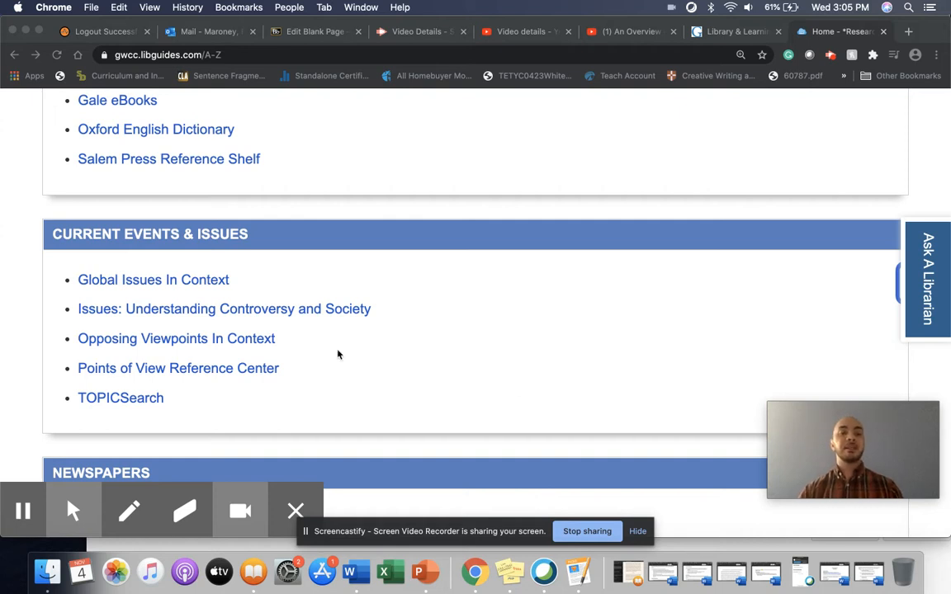
pyautogui.moveTo(175, 338)
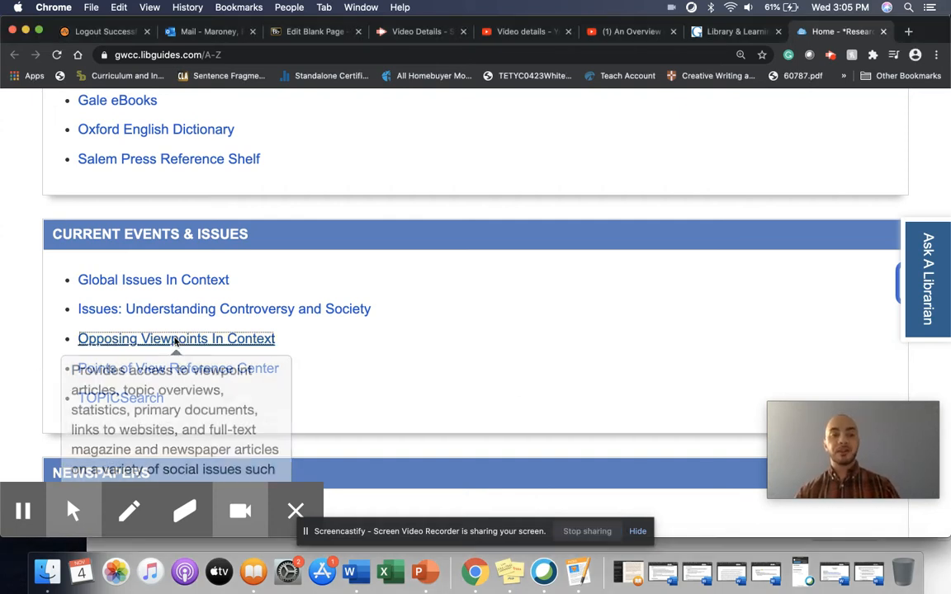
# Launch Opposing Viewpoints In Context from the Current Events & Issues database list.
pyautogui.click(175, 339)
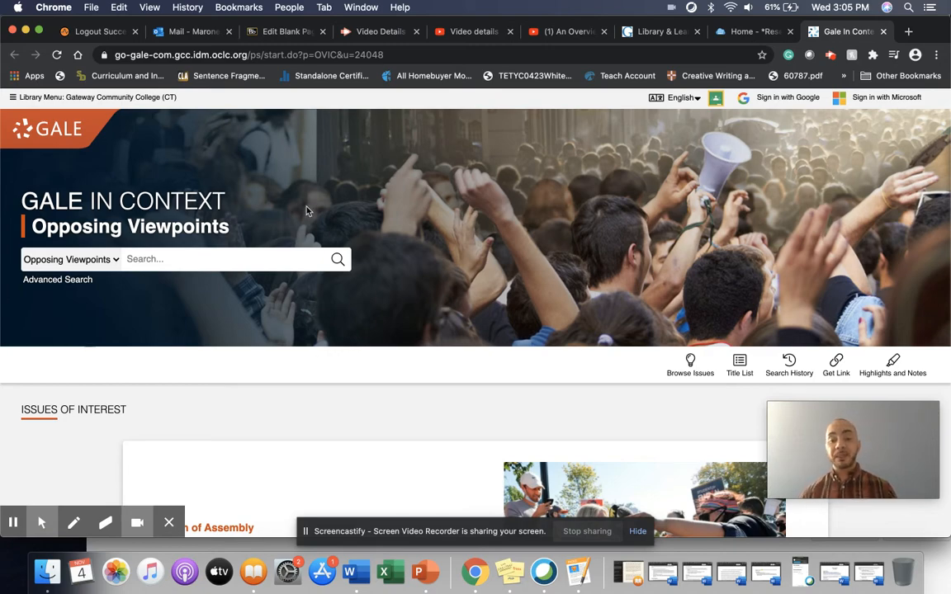
# Go to Browse Issues and skim the alphabetical list of debate topics.
pyautogui.scroll(-3)
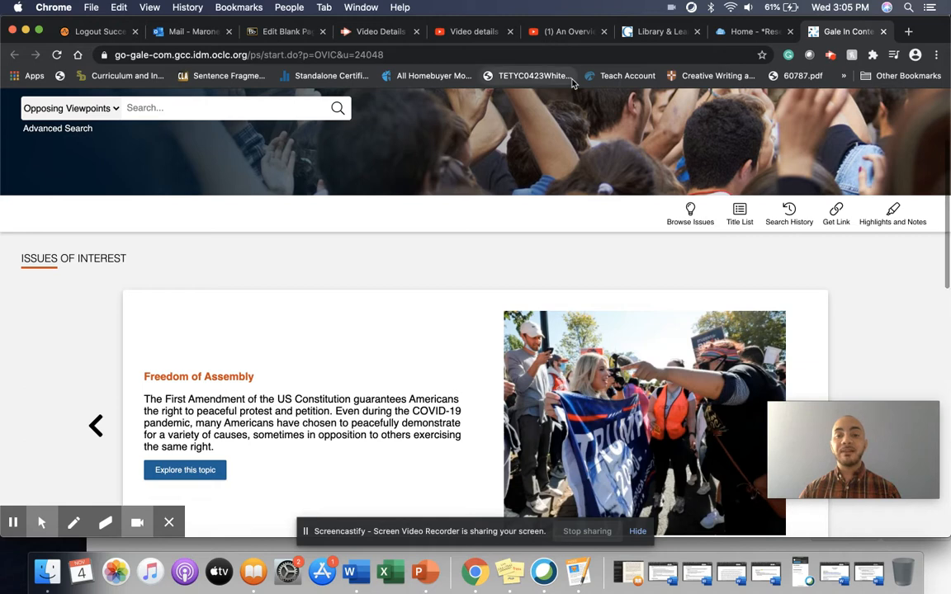
pyautogui.click(690, 213)
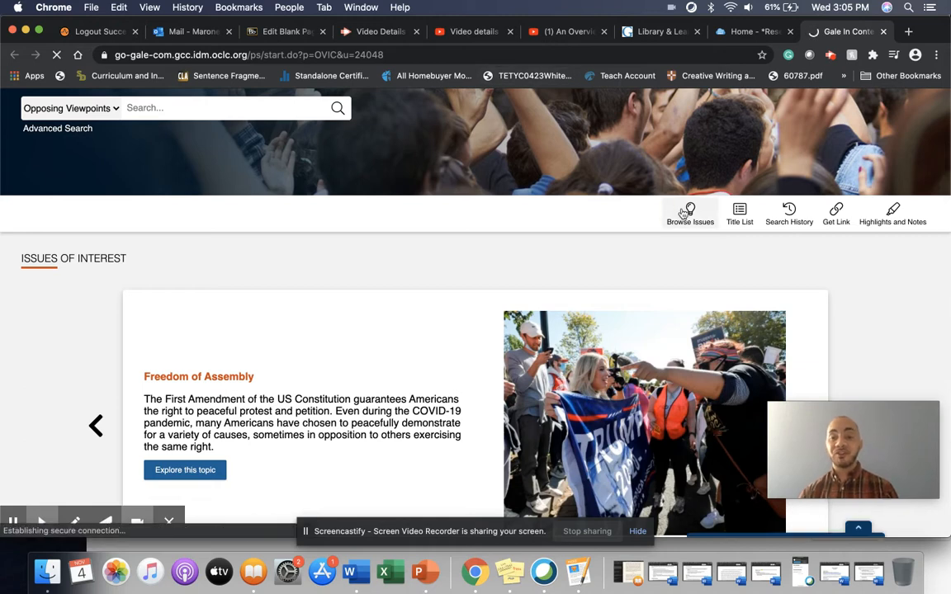
pyautogui.click(690, 212)
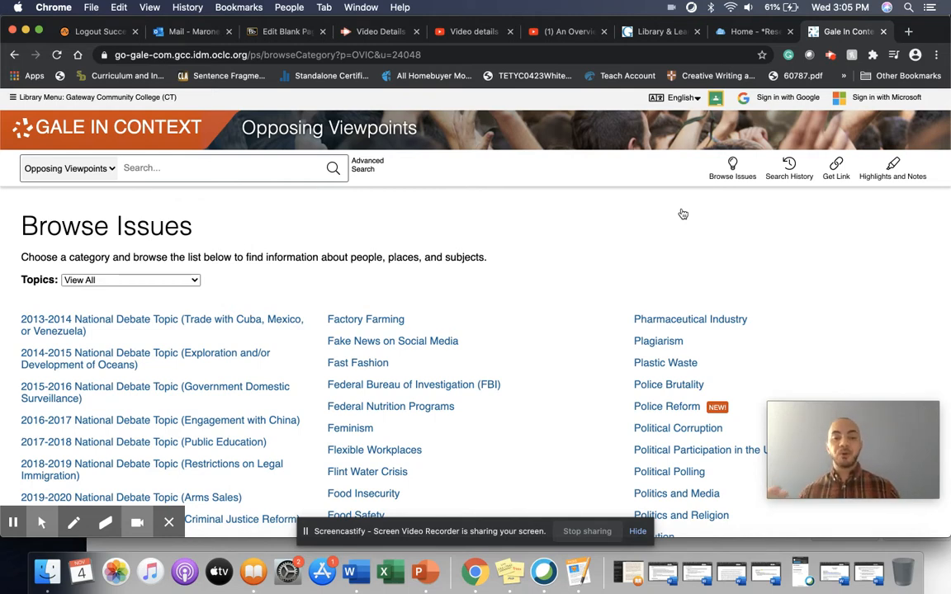
pyautogui.scroll(-3)
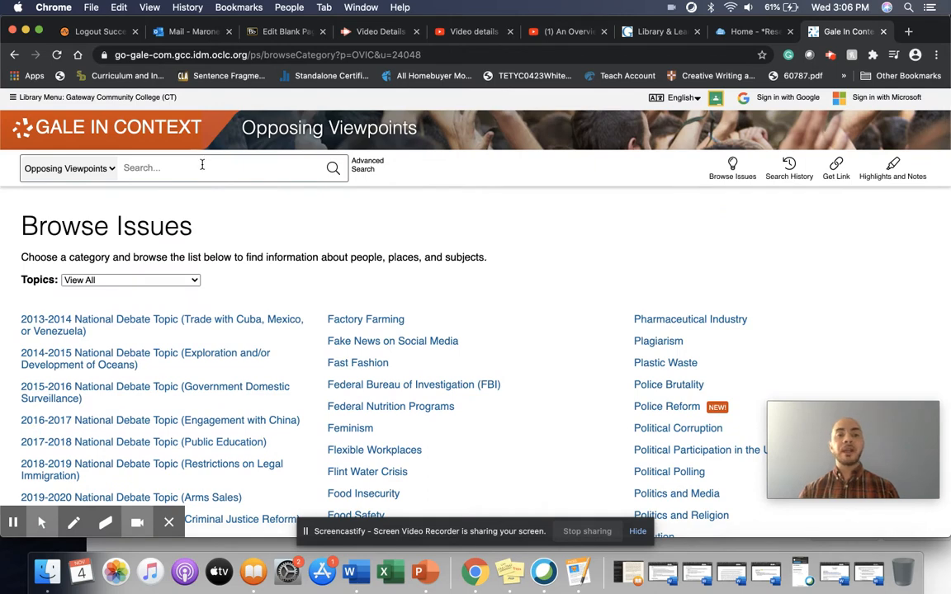
# Search for 'gun control' and choose the Gun Control topic suggestion.
pyautogui.write('g')
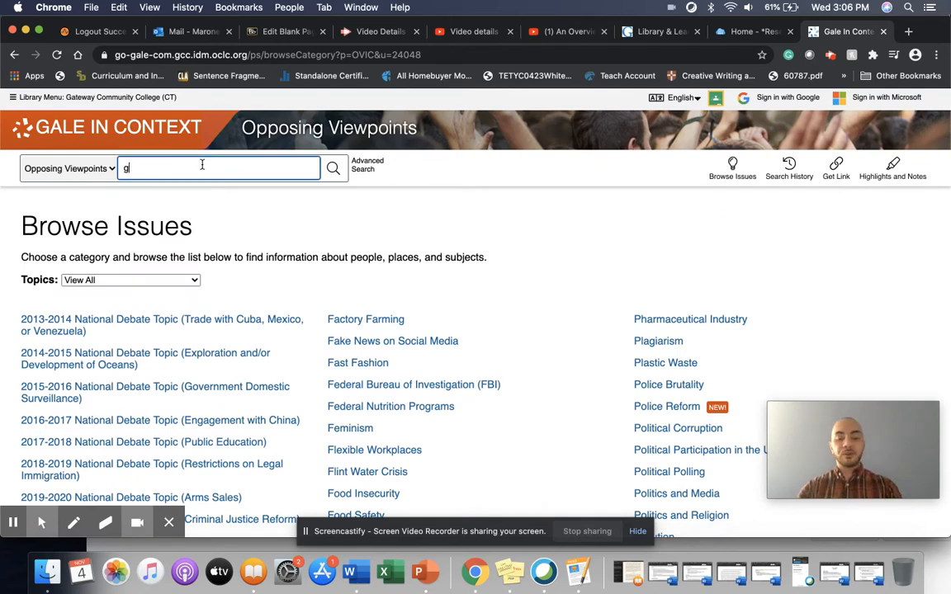
pyautogui.write('un')
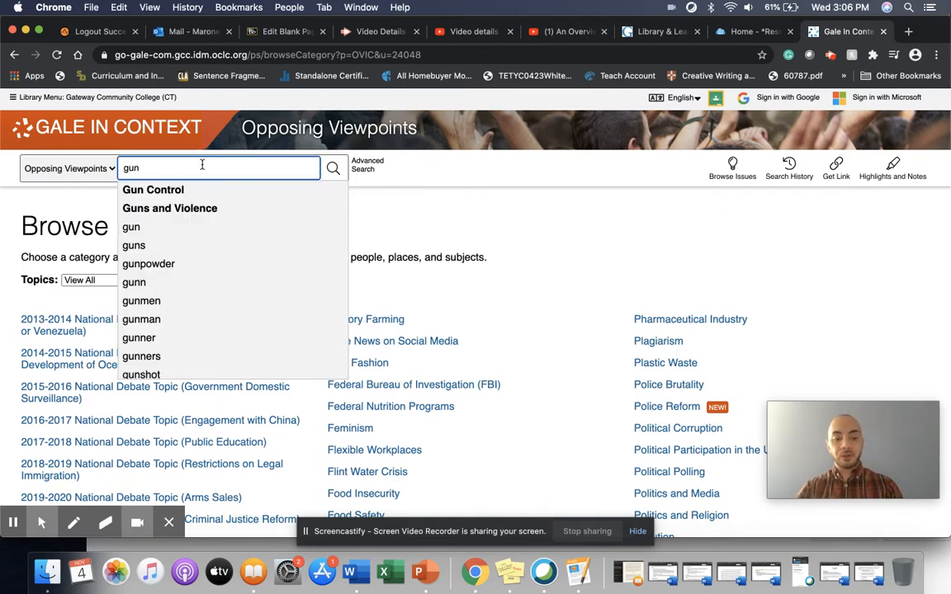
pyautogui.write('control')
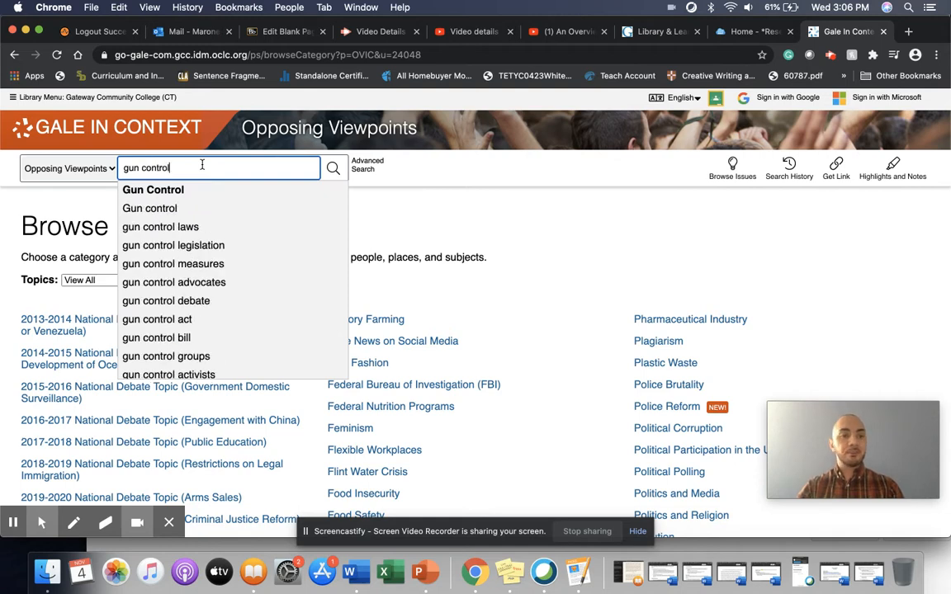
pyautogui.click(151, 190)
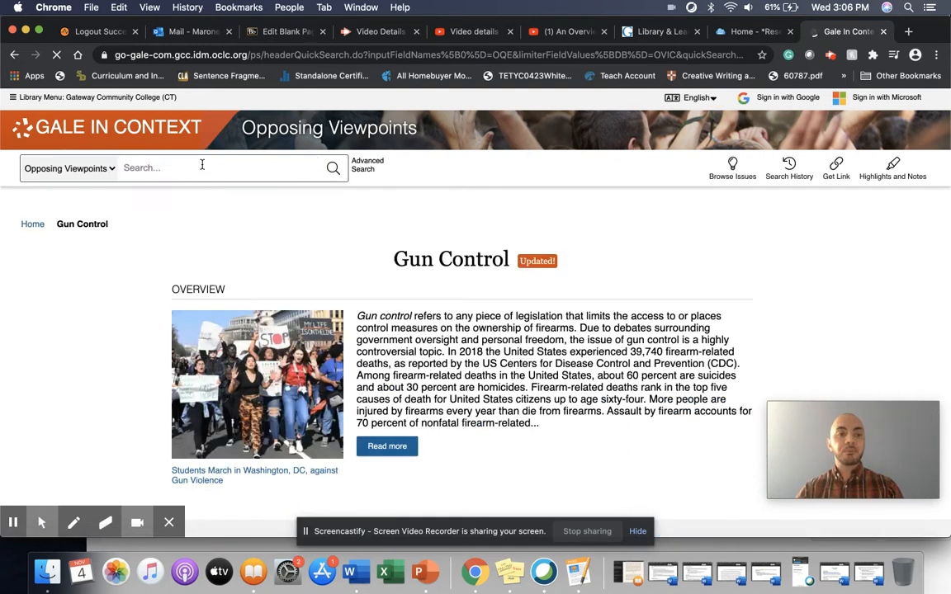
pyautogui.write('gun control')
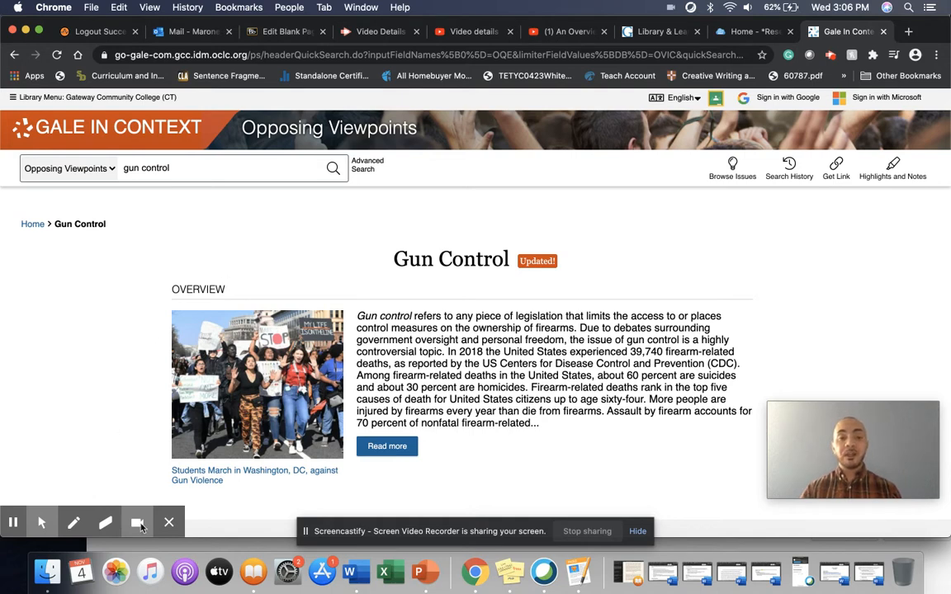
# Expand the Gun Control overview via Read more on the topic page.
pyautogui.scroll(-3)
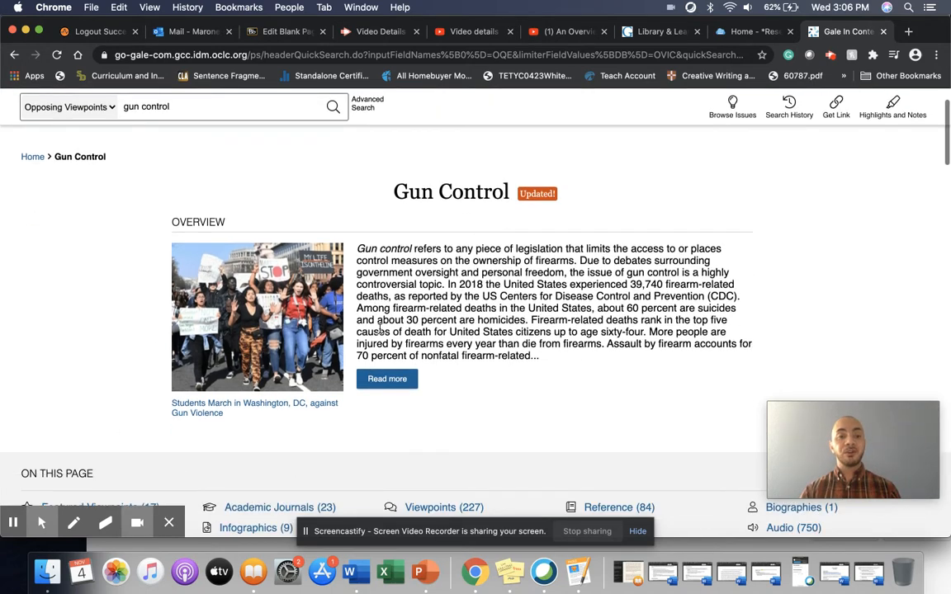
pyautogui.click(386, 378)
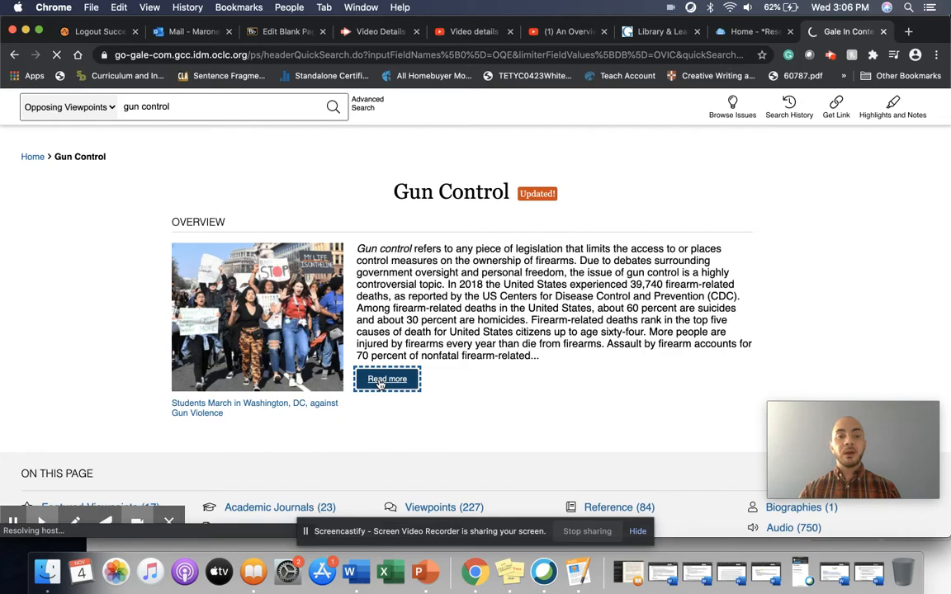
# Read through the Gun Control overview's assault-weapons sidebar and Second Amendment section, then go back.
pyautogui.click(386, 378)
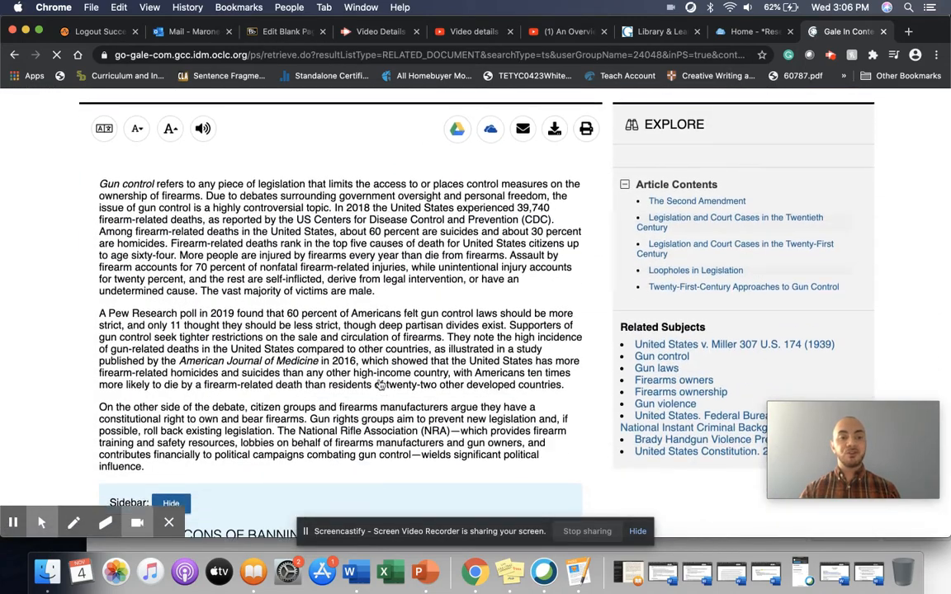
pyautogui.scroll(-3)
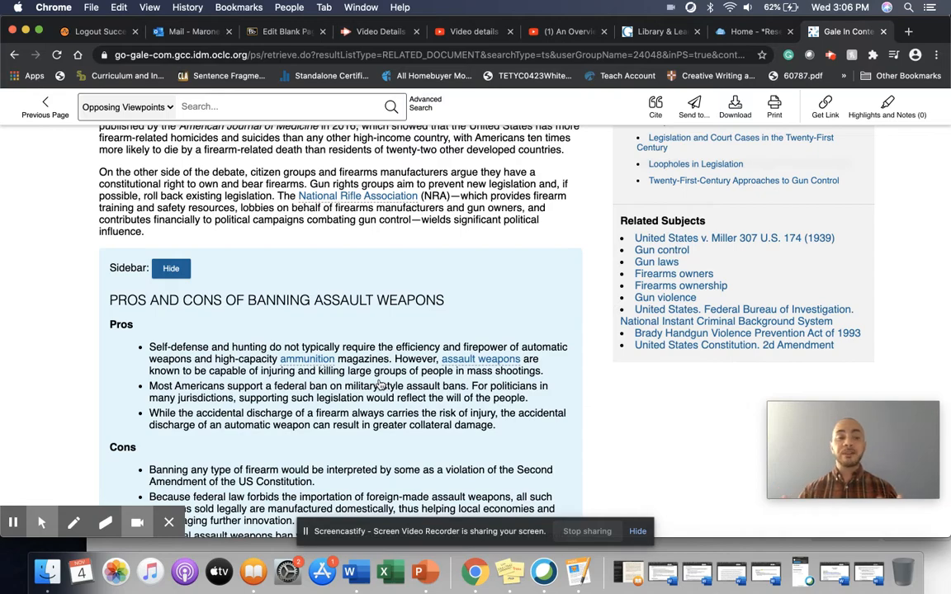
pyautogui.scroll(-3)
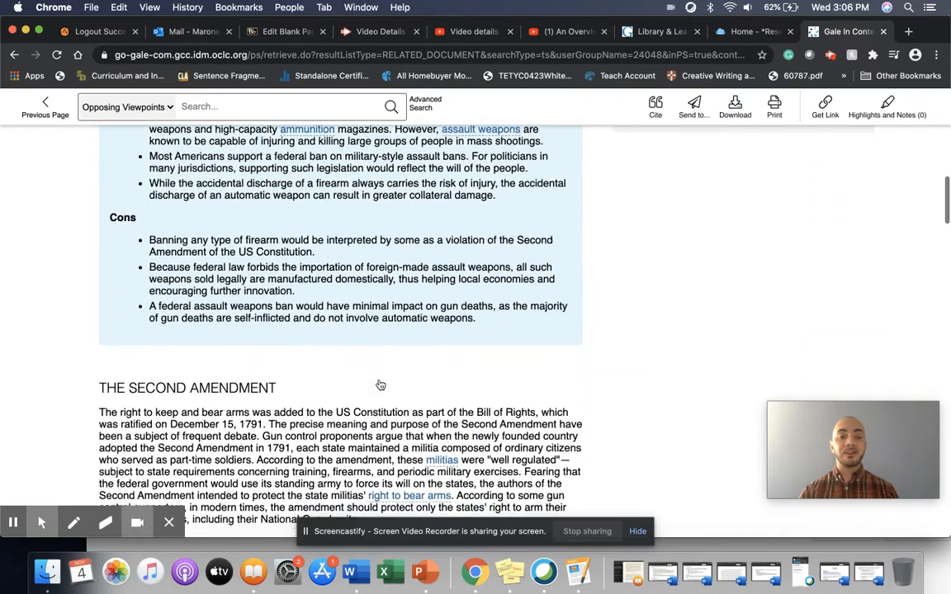
pyautogui.scroll(-3)
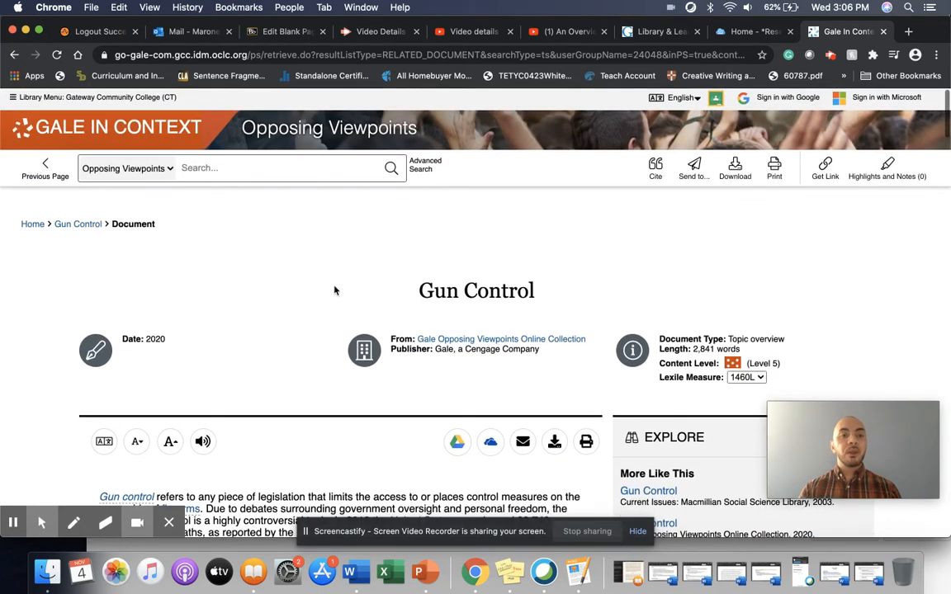
pyautogui.click(12, 54)
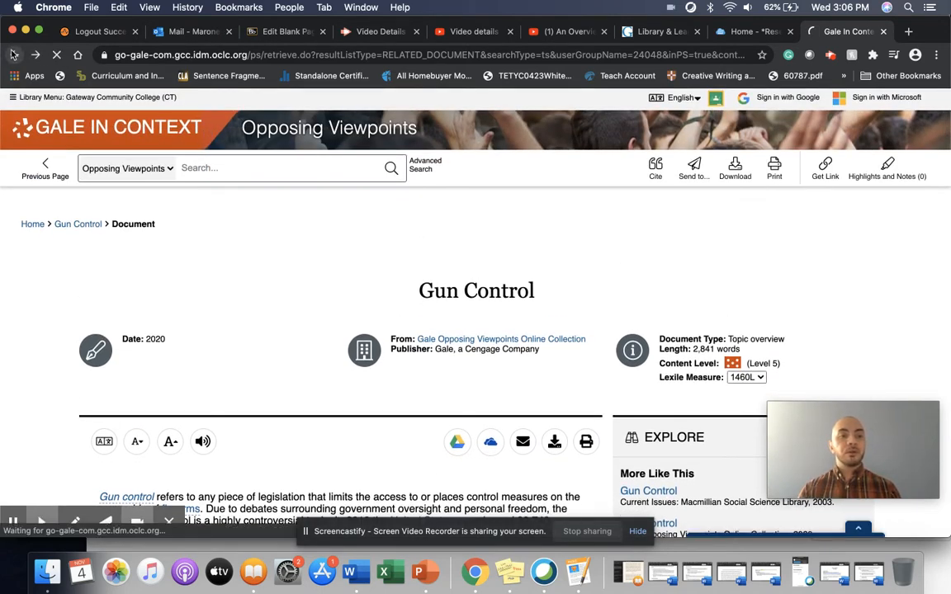
# Return to the Gun Control topic page and view its On This Page categories and Featured Viewpoints.
pyautogui.click(76, 225)
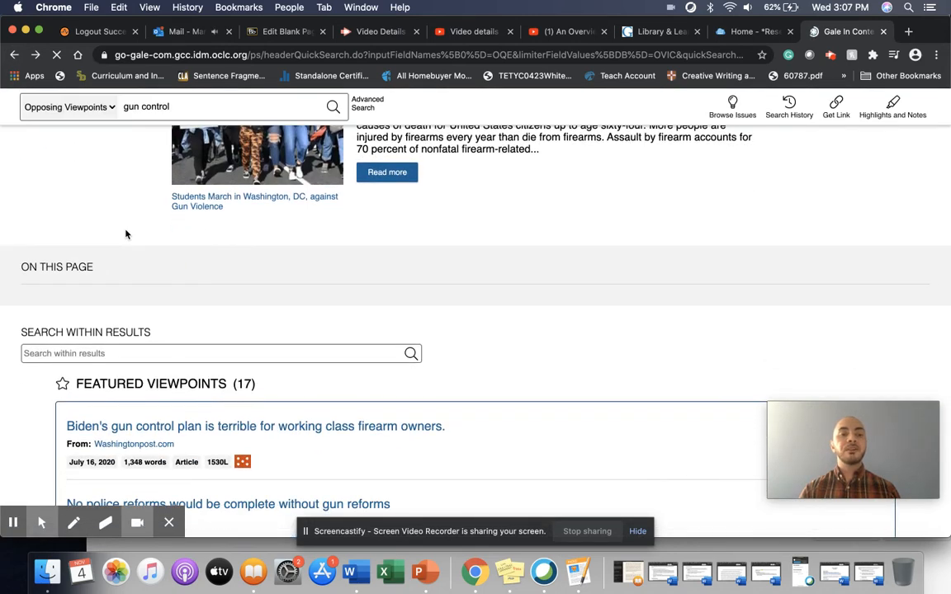
pyautogui.scroll(-3)
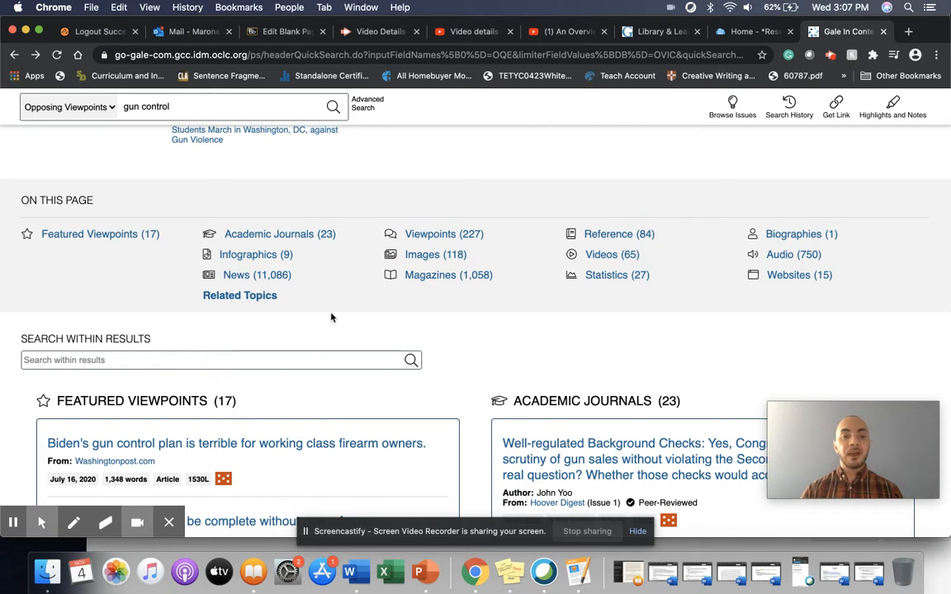
pyautogui.moveTo(341, 310)
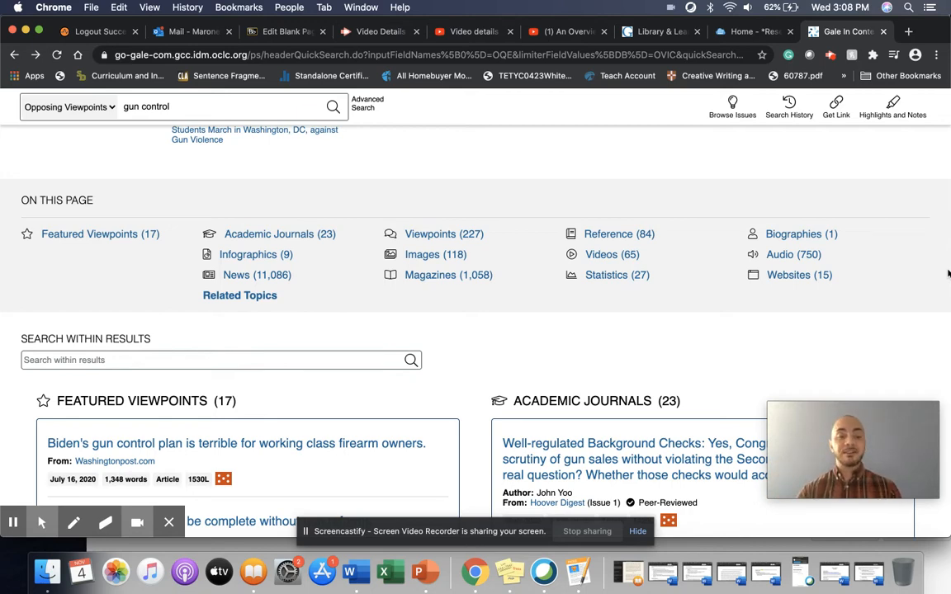
pyautogui.scroll(-3)
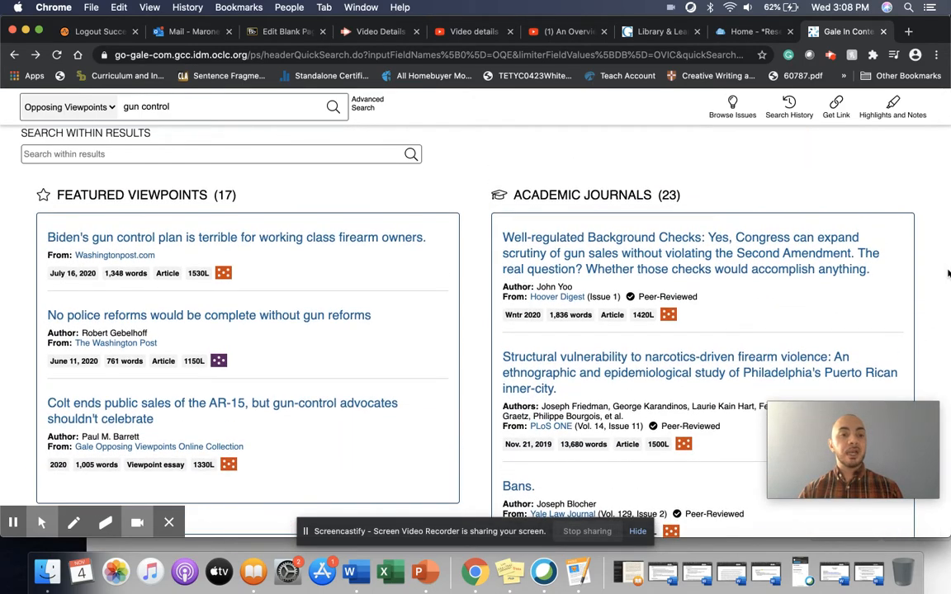
pyautogui.scroll(-3)
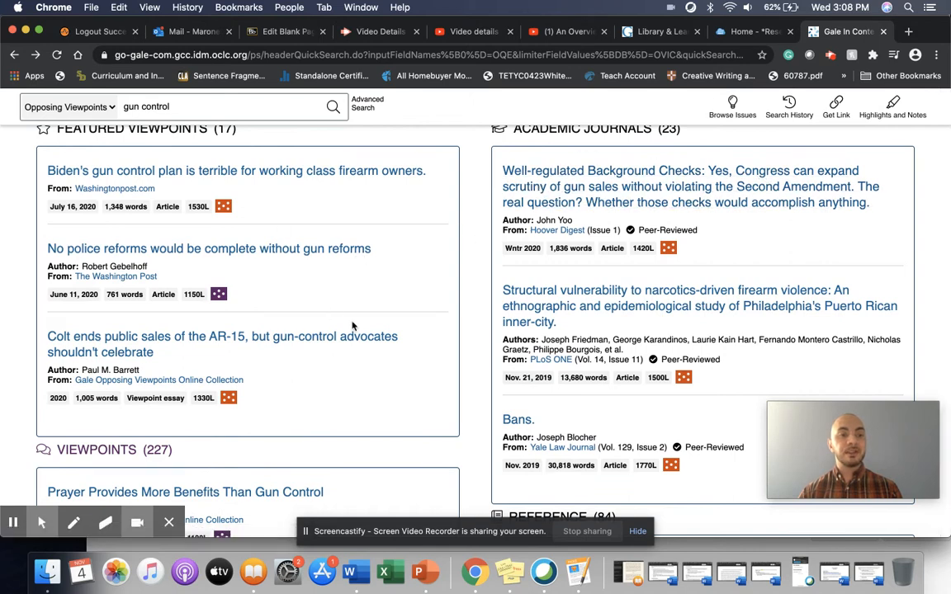
pyautogui.moveTo(366, 375)
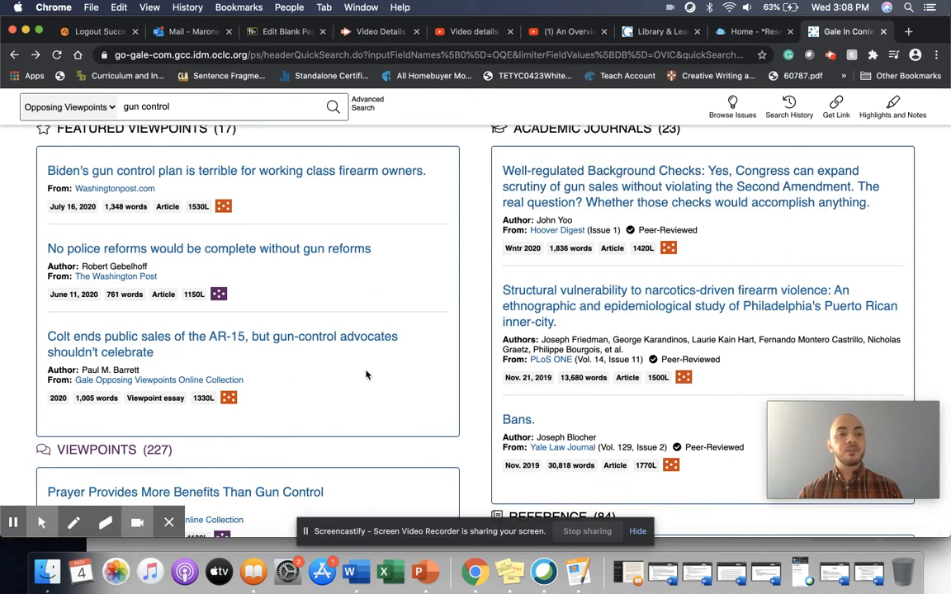
pyautogui.scroll(-3)
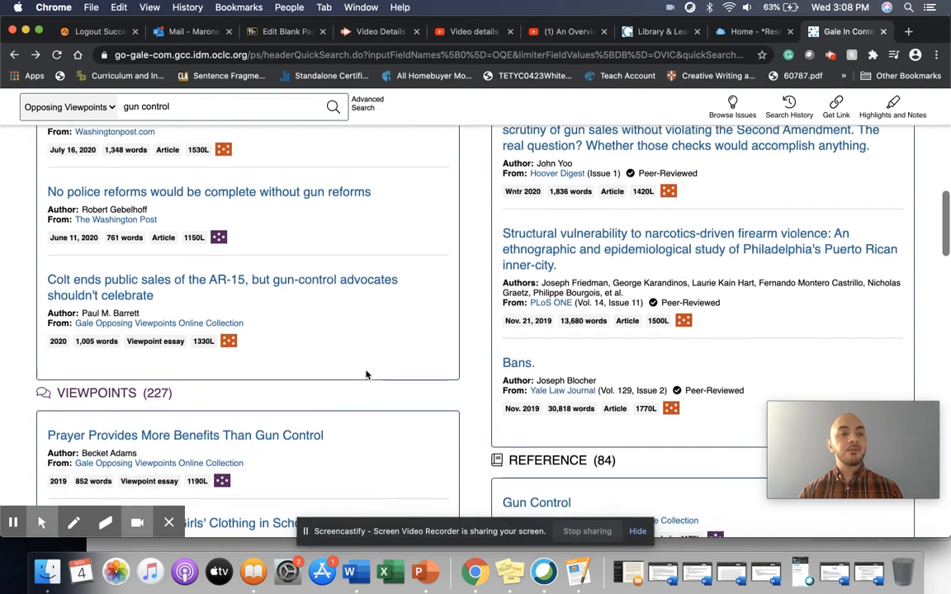
pyautogui.scroll(-3)
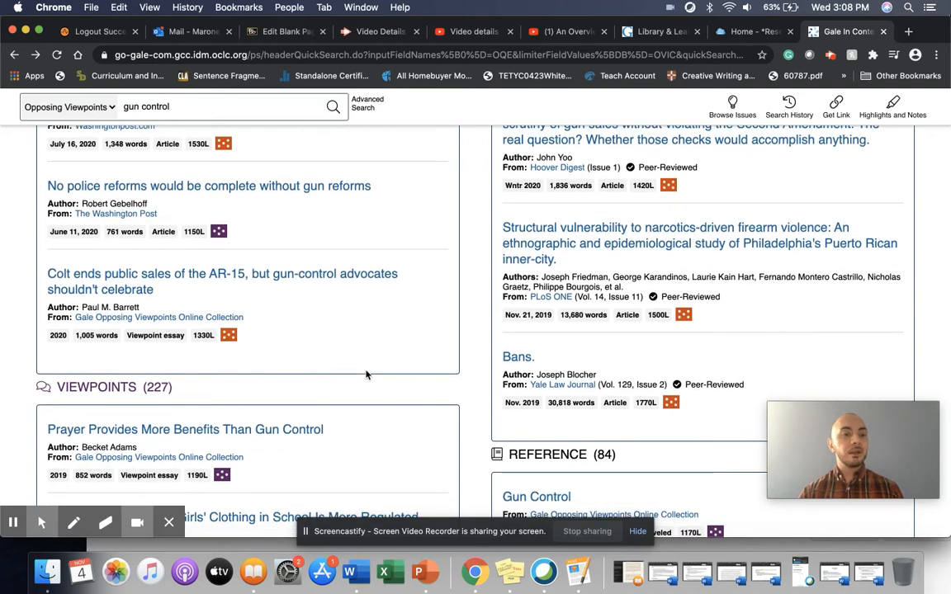
pyautogui.scroll(-3)
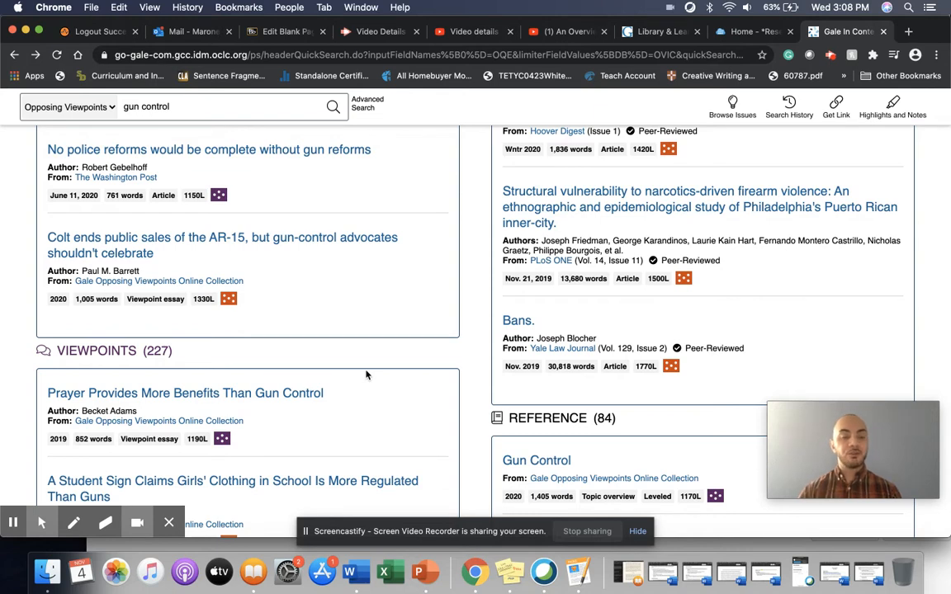
pyautogui.scroll(-3)
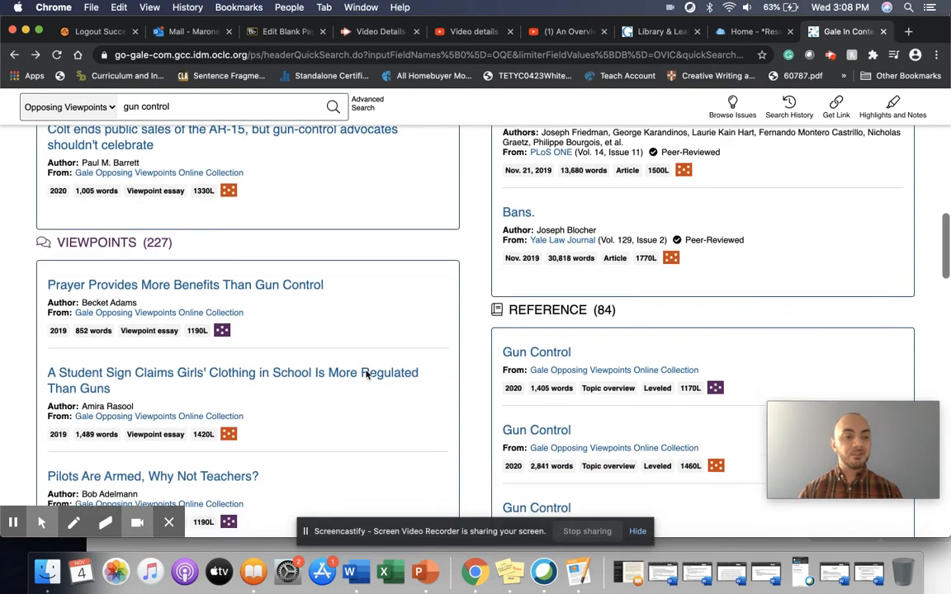
pyautogui.scroll(-3)
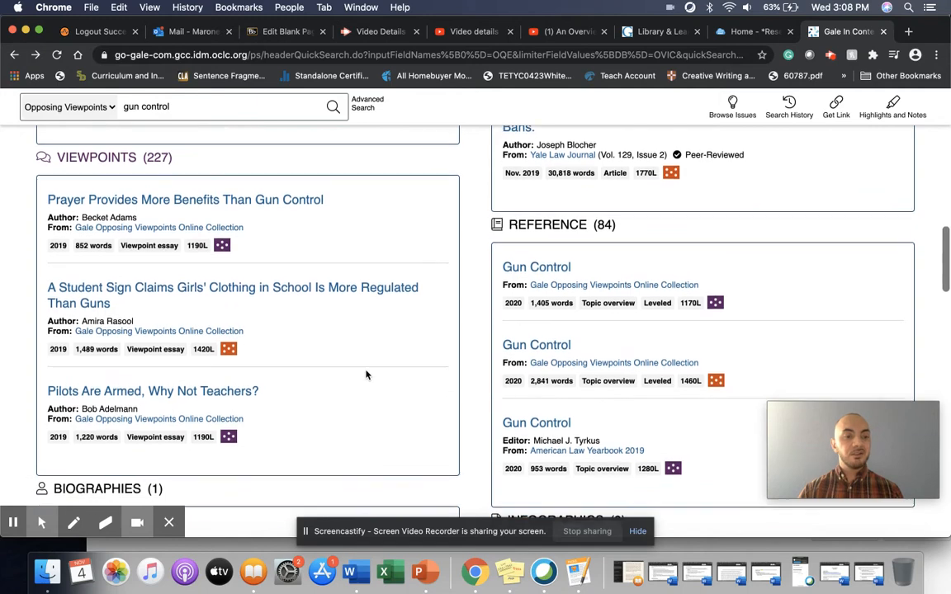
pyautogui.scroll(-3)
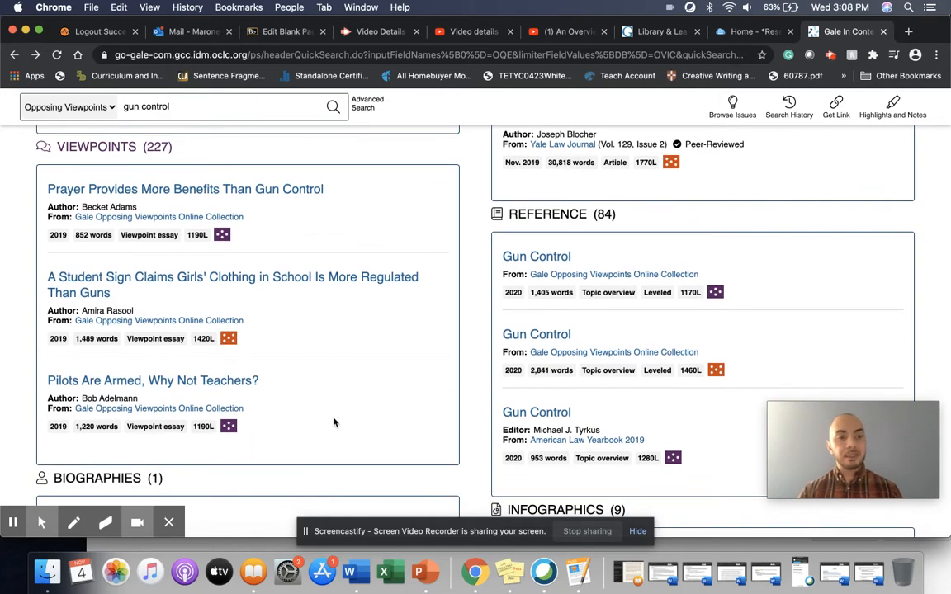
pyautogui.scroll(-3)
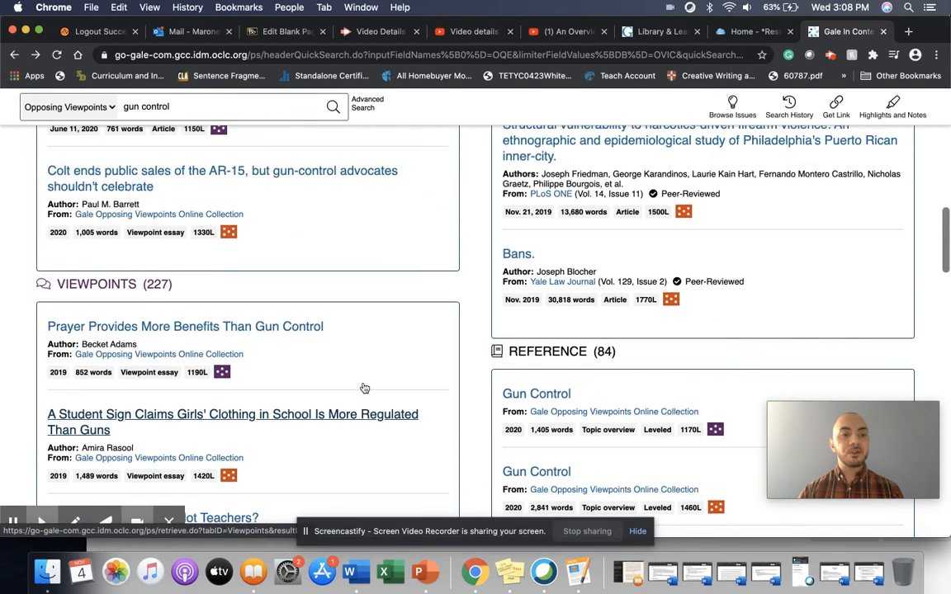
pyautogui.scroll(3)
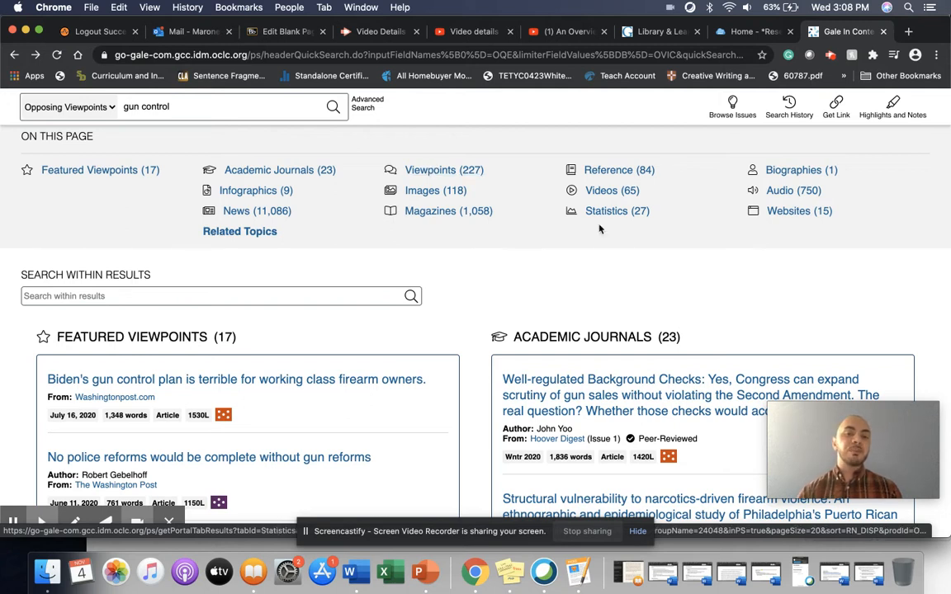
# Narrow the gun control results to the 27 Statistics charts and skim them.
pyautogui.click(605, 211)
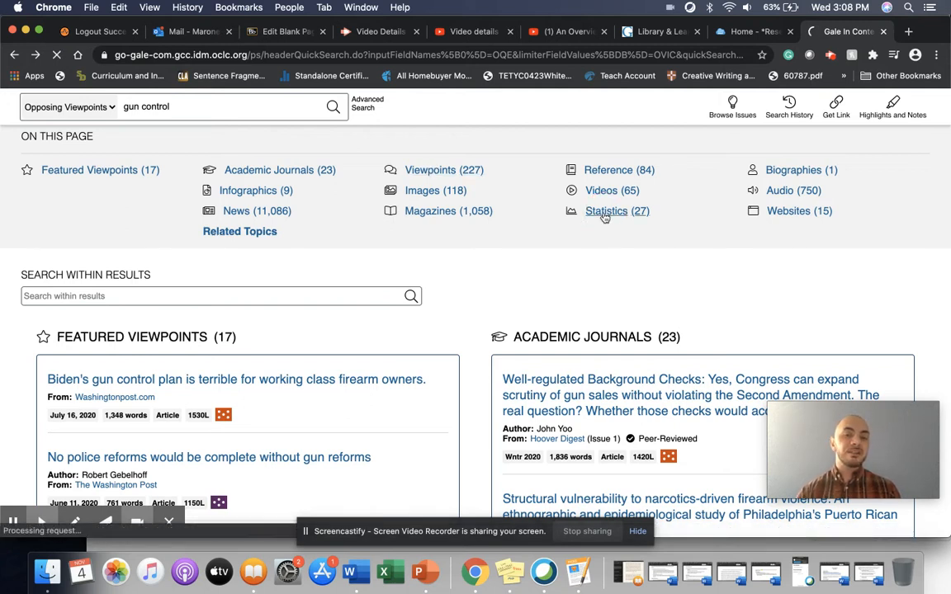
pyautogui.click(606, 211)
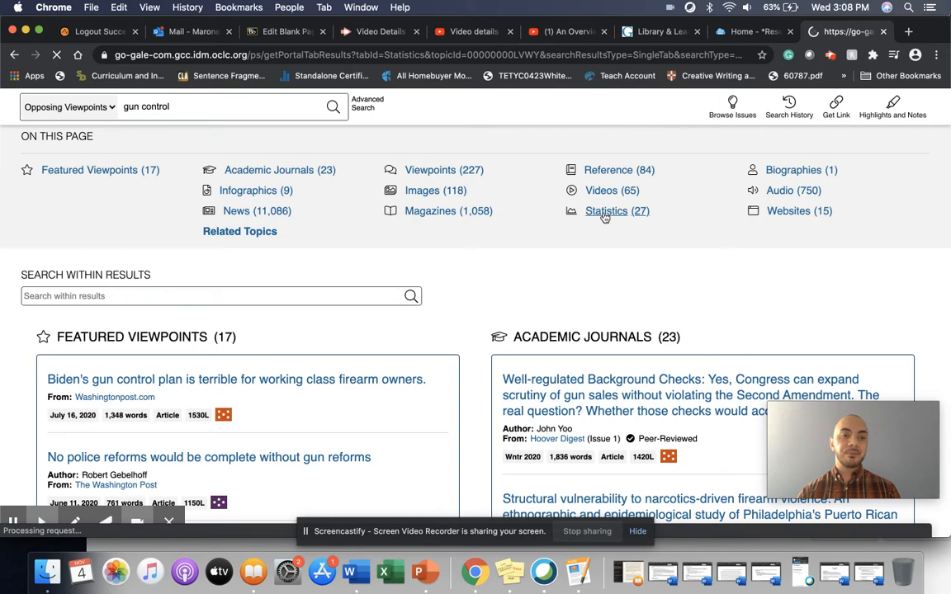
pyautogui.click(604, 211)
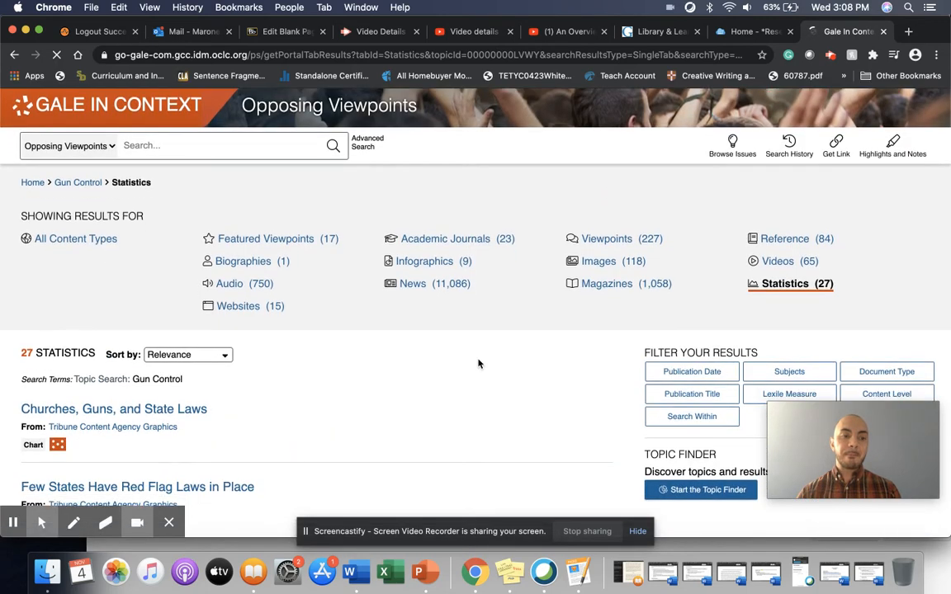
pyautogui.scroll(-3)
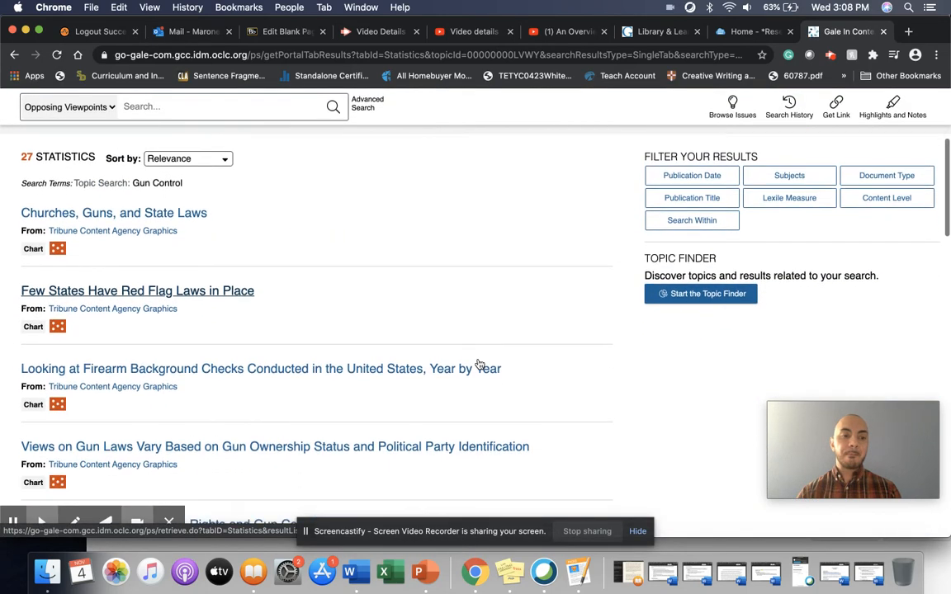
pyautogui.scroll(-3)
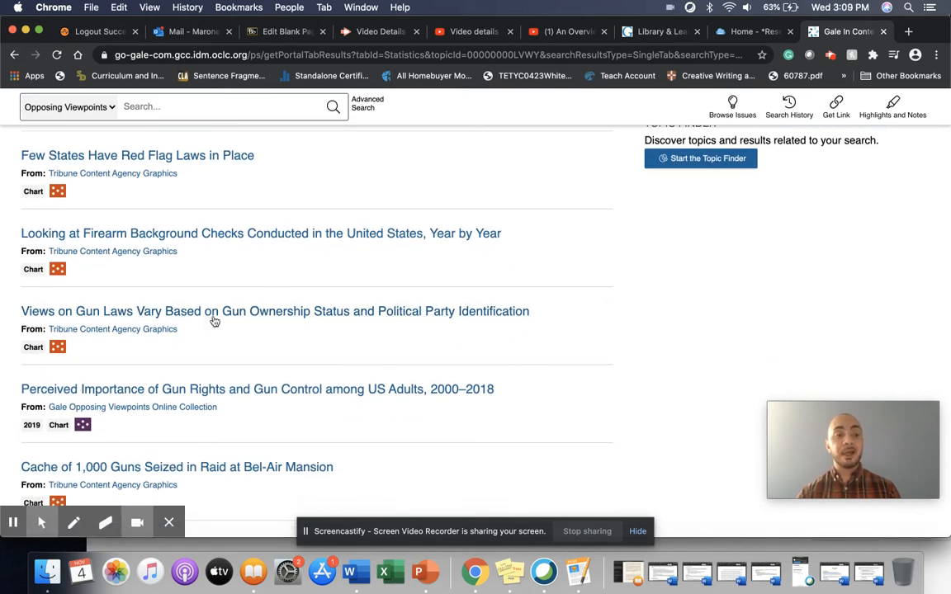
pyautogui.moveTo(277, 247)
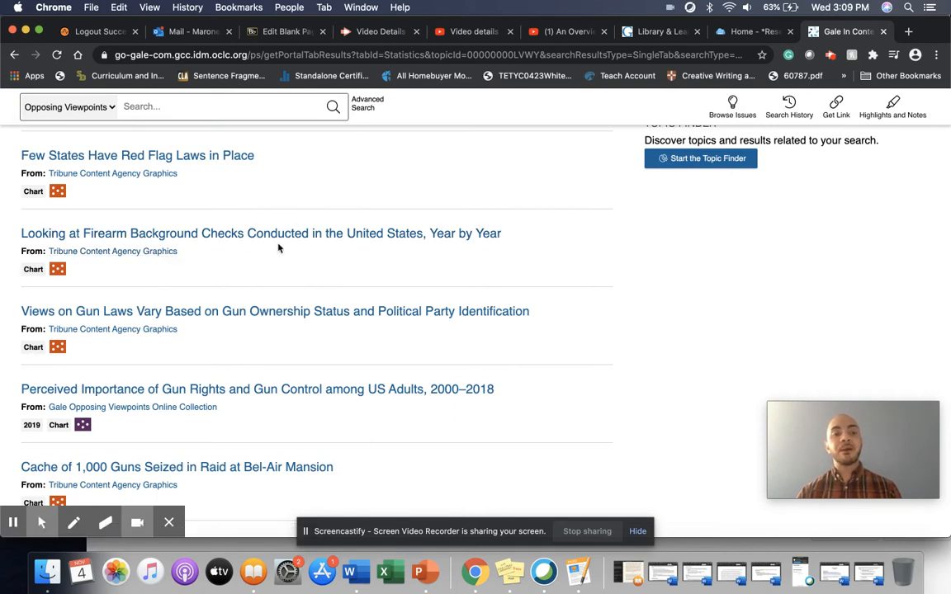
pyautogui.moveTo(401, 241)
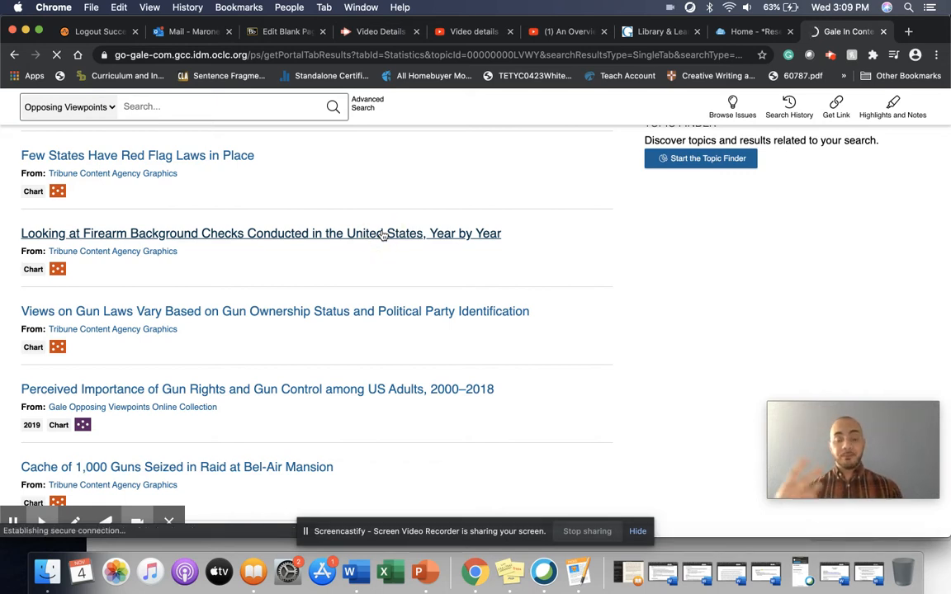
# View the 'Firearm Background Checks Conducted in the United States, Year by Year' chart document.
pyautogui.click(261, 233)
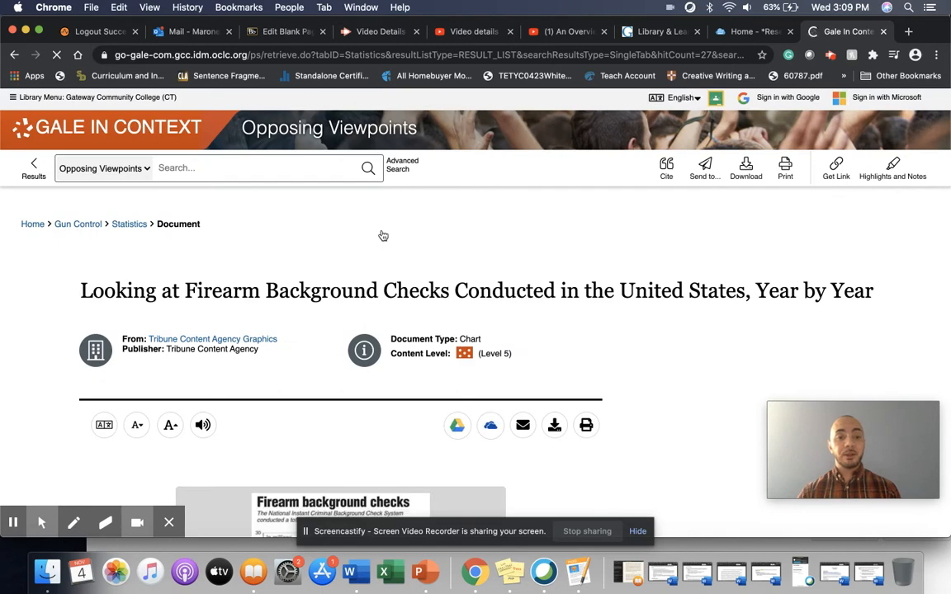
pyautogui.scroll(-3)
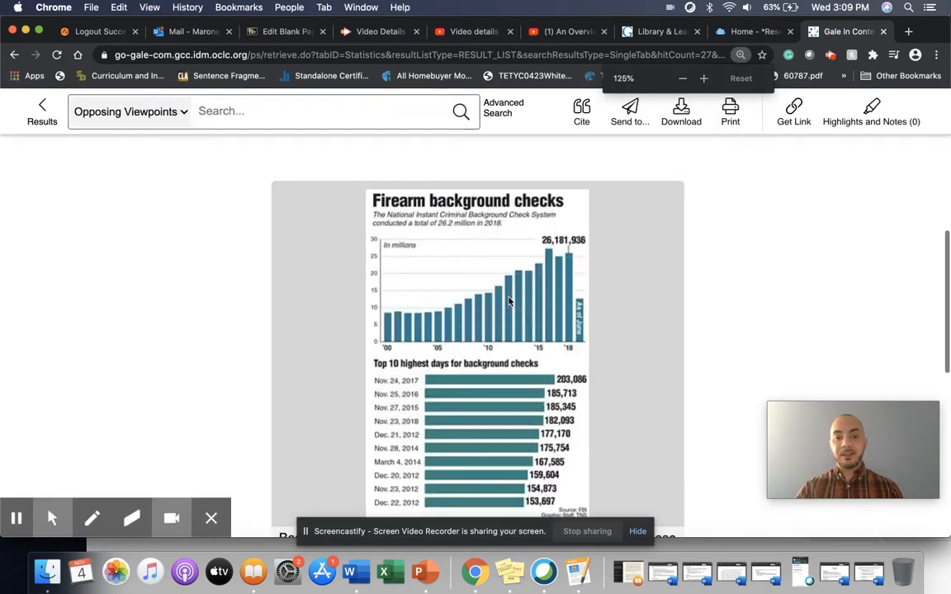
pyautogui.scroll(-3)
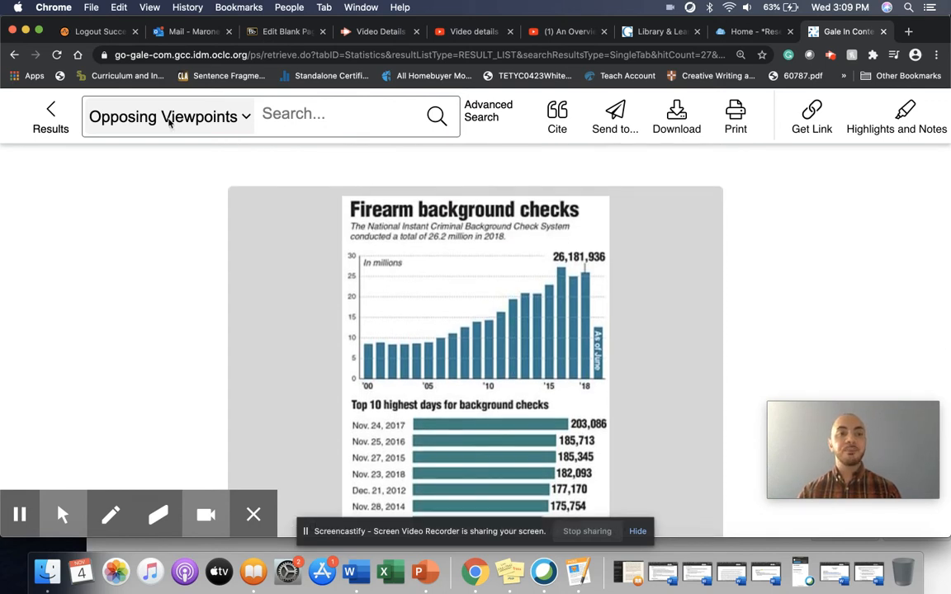
pyautogui.moveTo(142, 159)
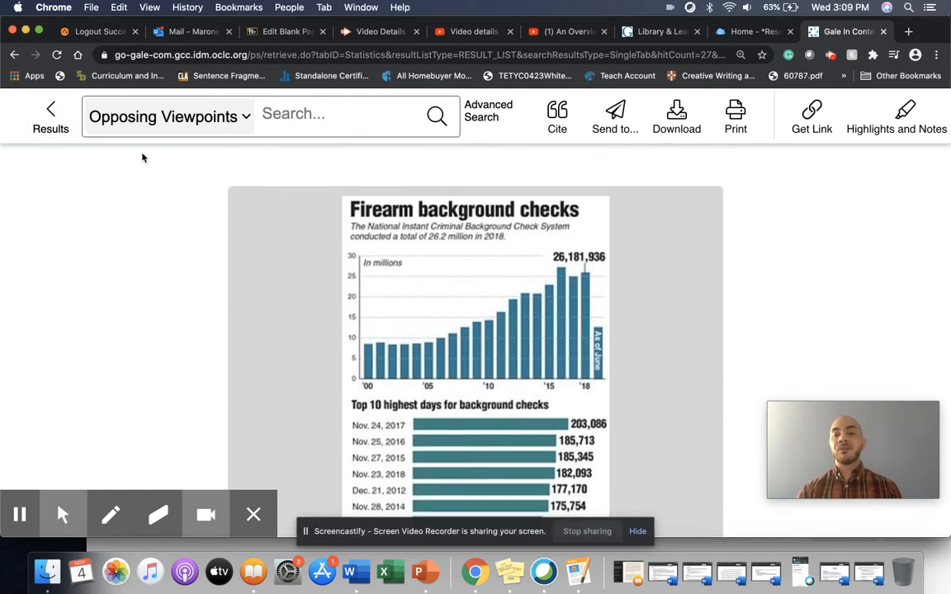
# Run a new search for 'mass shootings' via the suggestion and skim the results by content type.
pyautogui.click(334, 114)
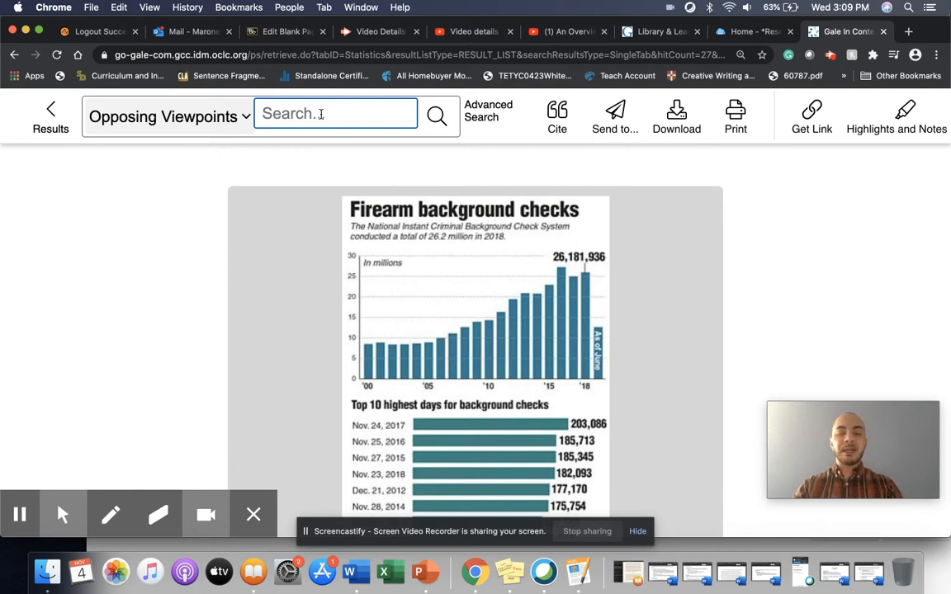
pyautogui.write('mass shootings')
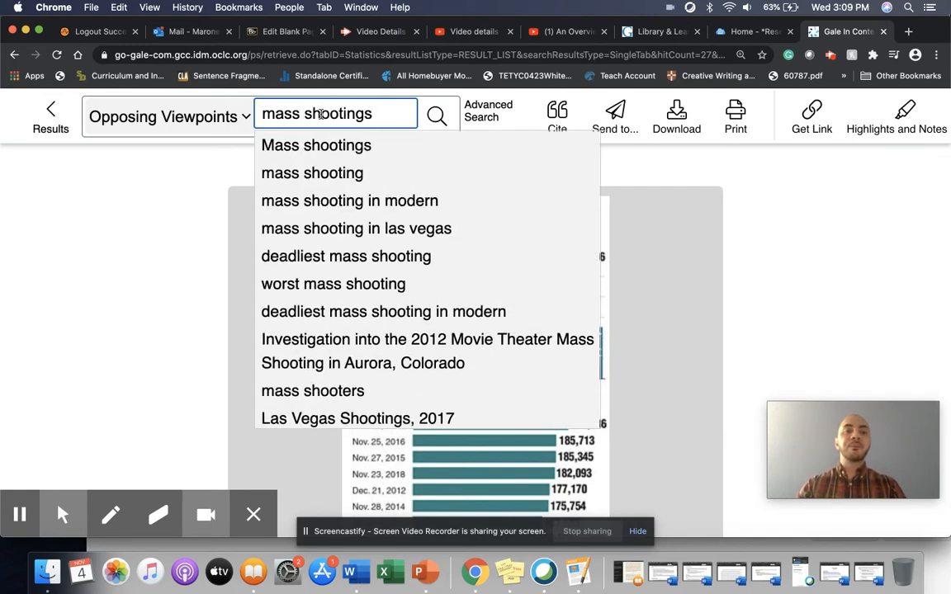
pyautogui.click(436, 114)
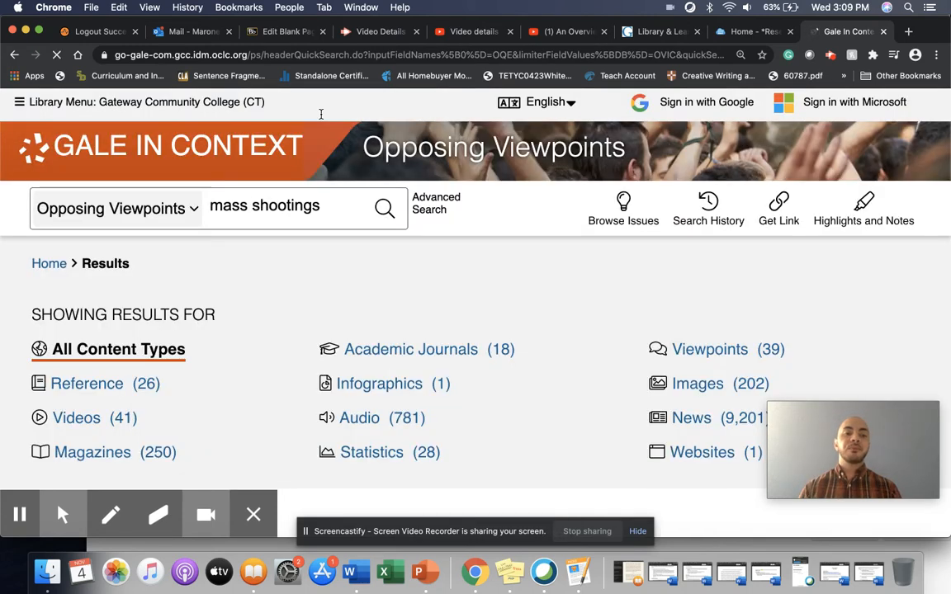
pyautogui.scroll(-3)
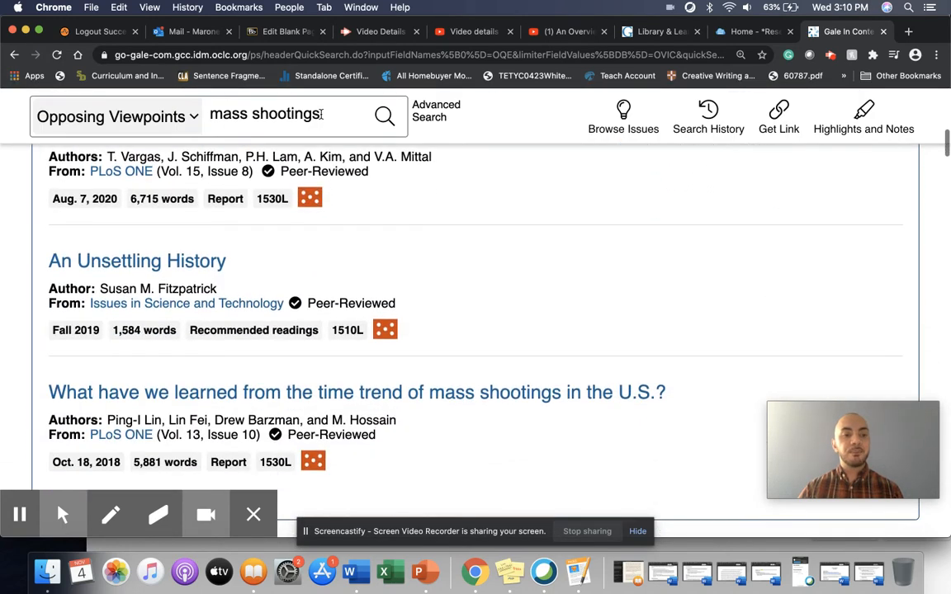
pyautogui.scroll(-3)
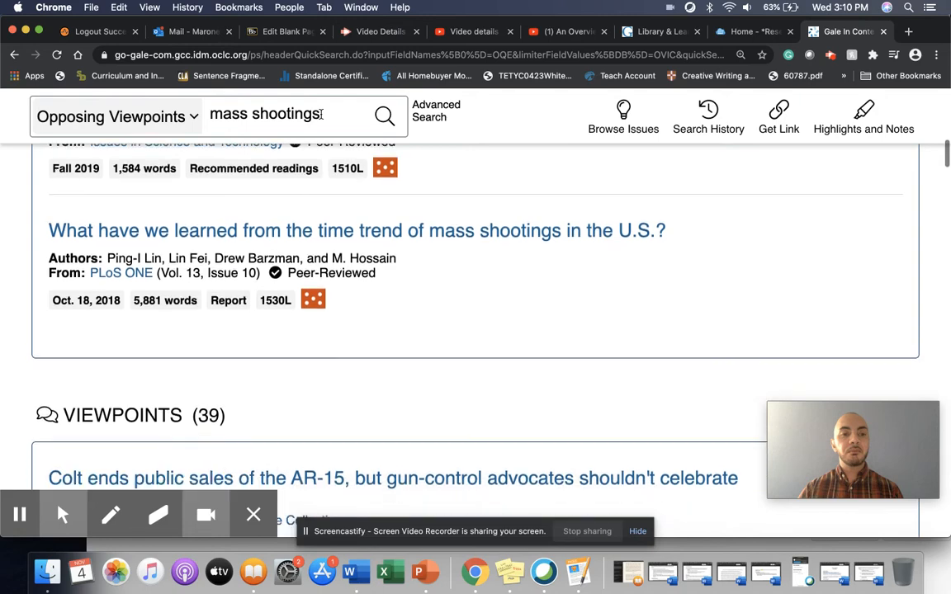
pyautogui.scroll(-3)
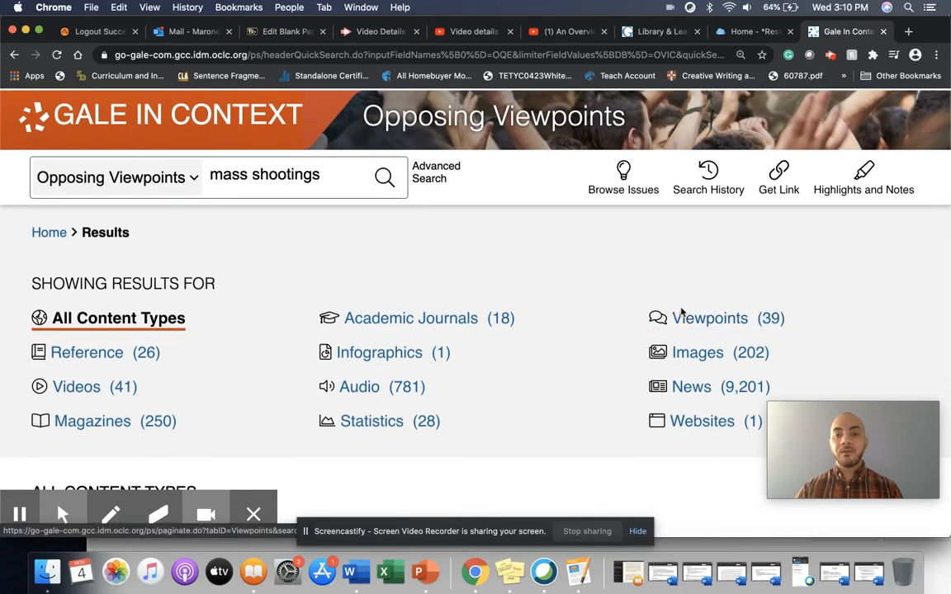
# Show only the Viewpoints results and scroll to the Parkland shooting essay by Harry L. Wilson.
pyautogui.click(709, 319)
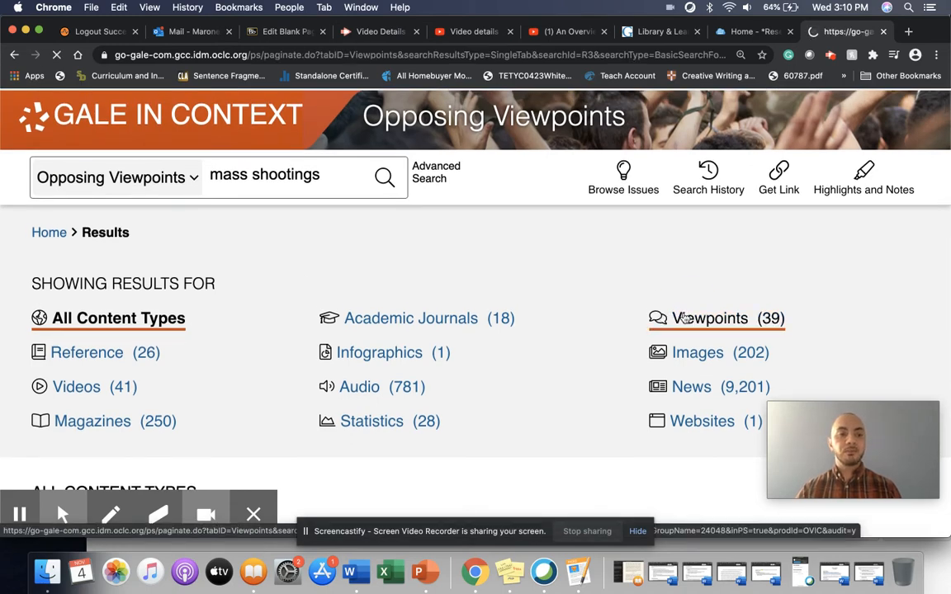
pyautogui.click(710, 317)
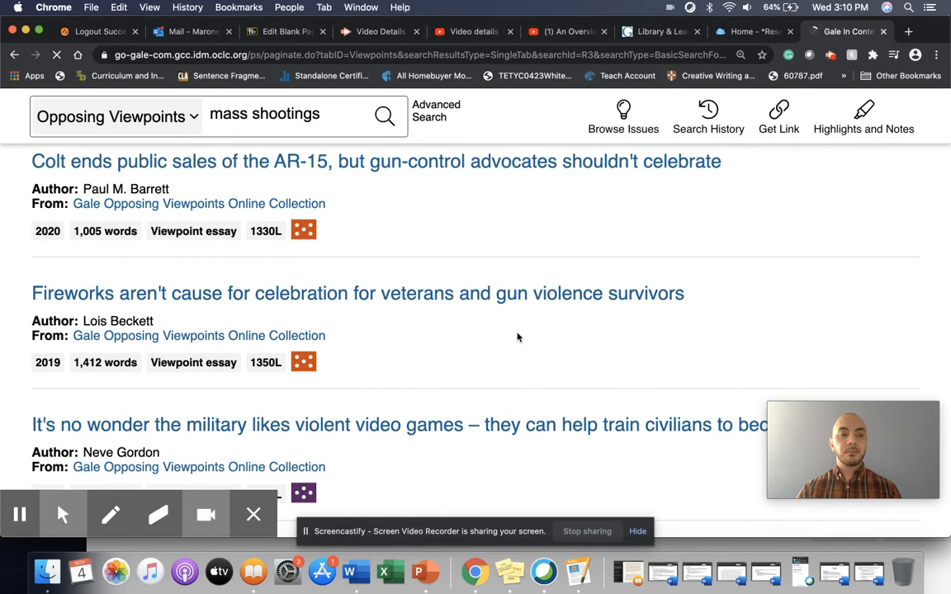
pyautogui.scroll(-3)
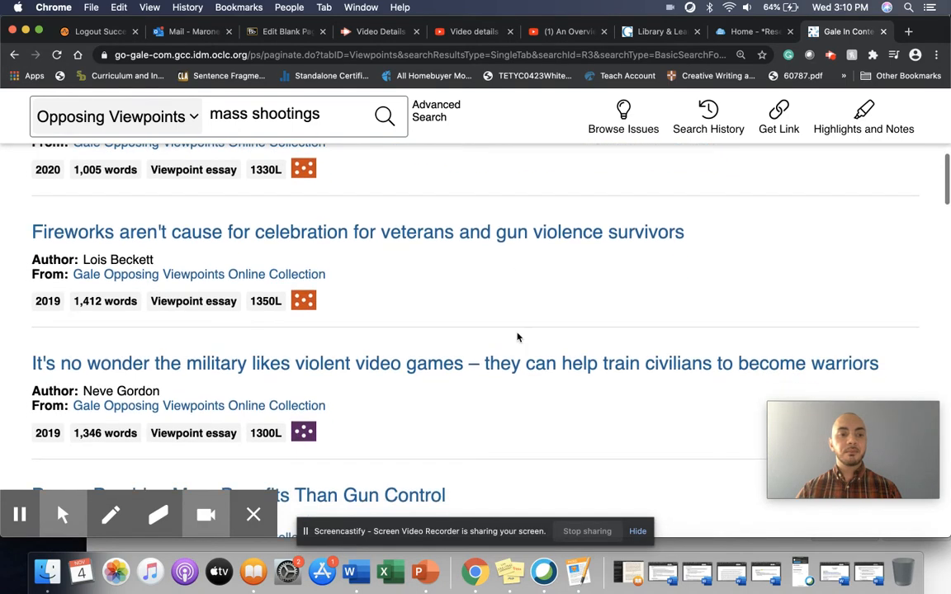
pyautogui.scroll(-3)
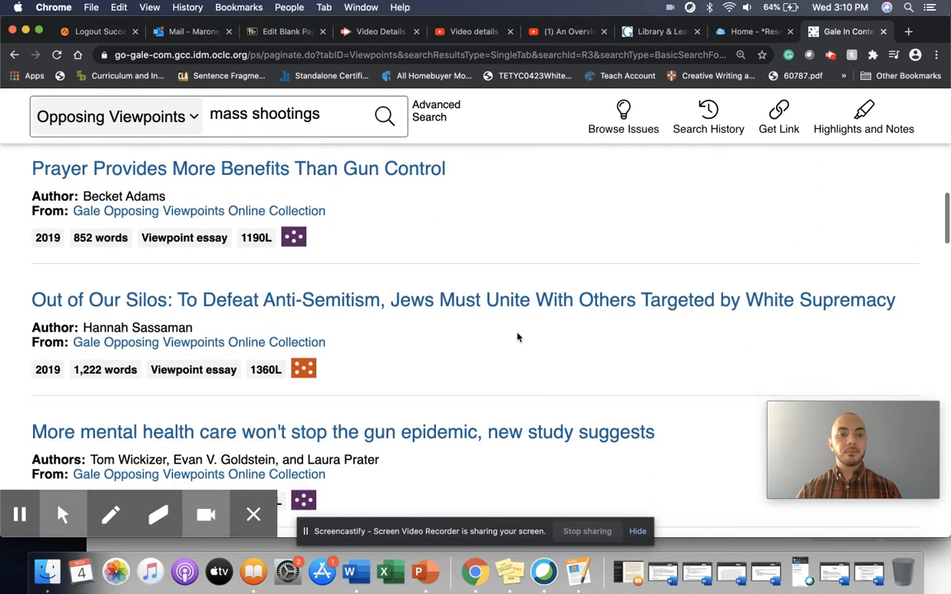
pyautogui.scroll(-3)
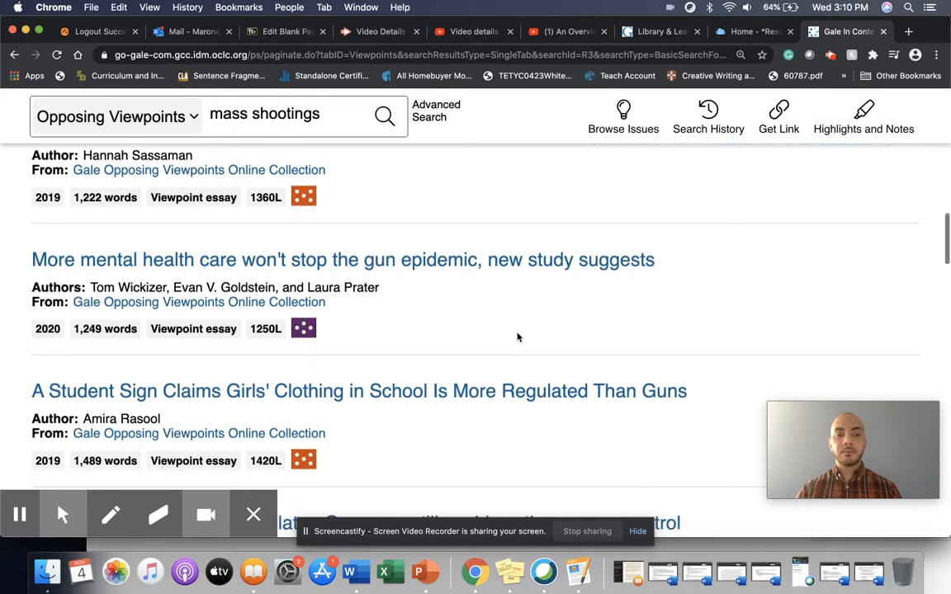
pyautogui.scroll(-3)
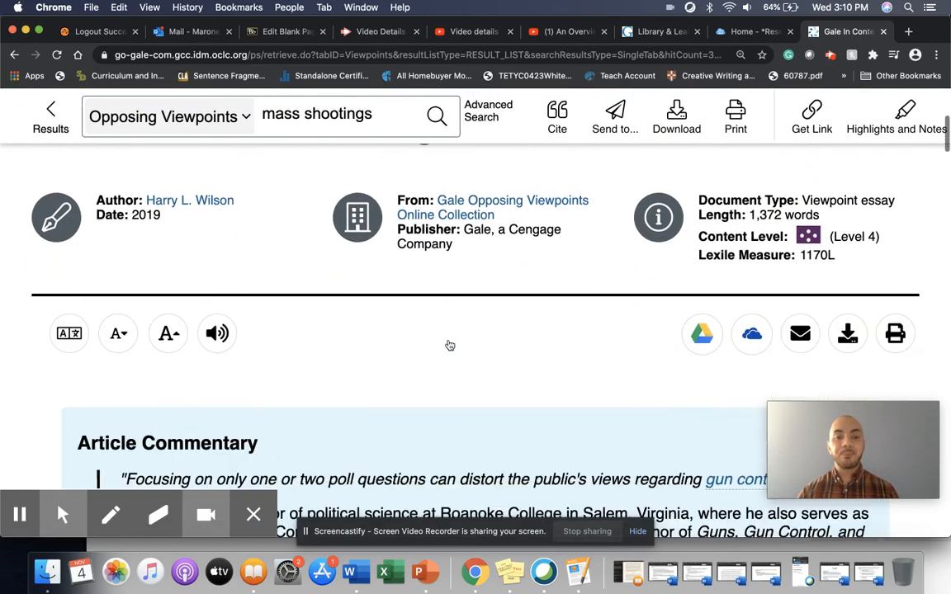
pyautogui.scroll(3)
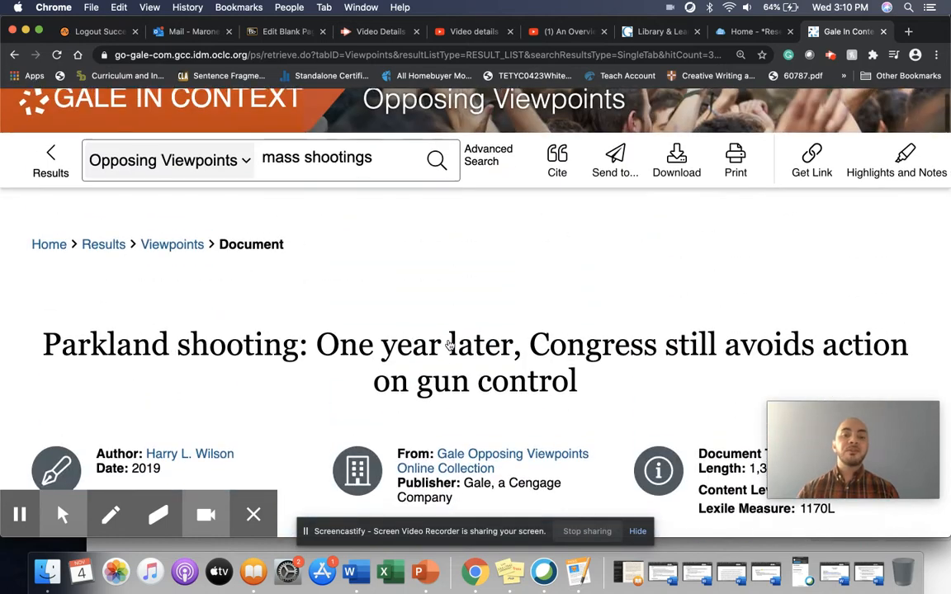
pyautogui.scroll(-3)
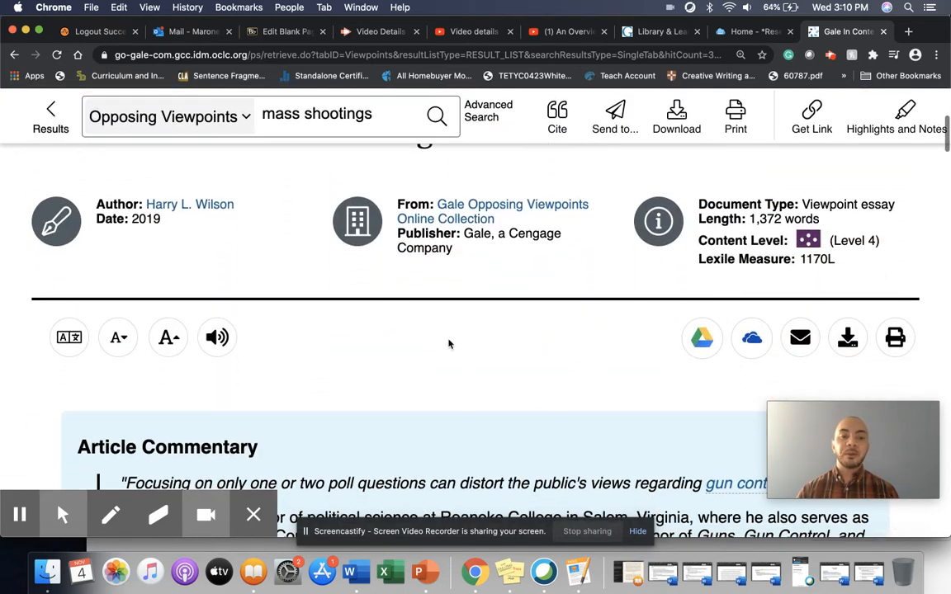
pyautogui.moveTo(218, 339)
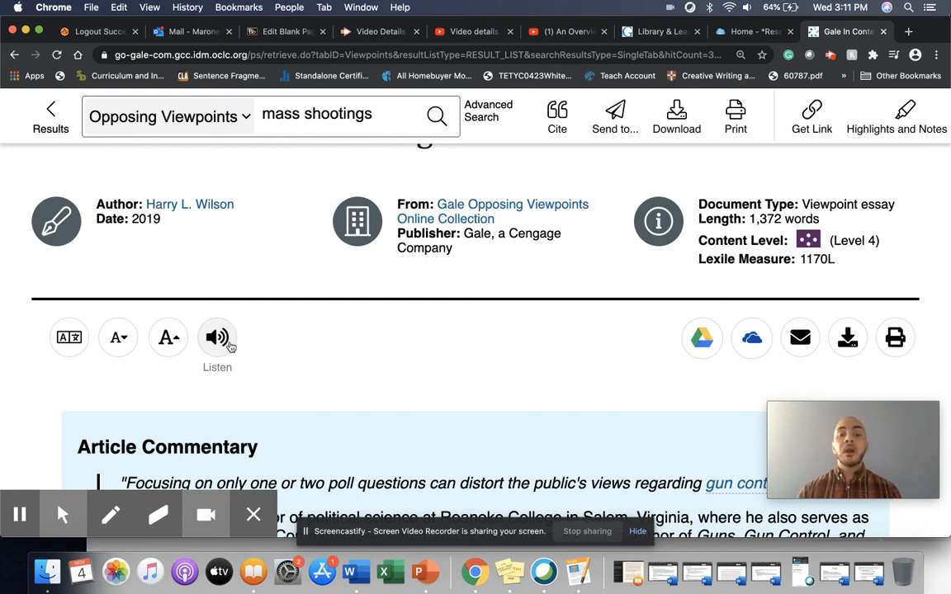
pyautogui.click(218, 337)
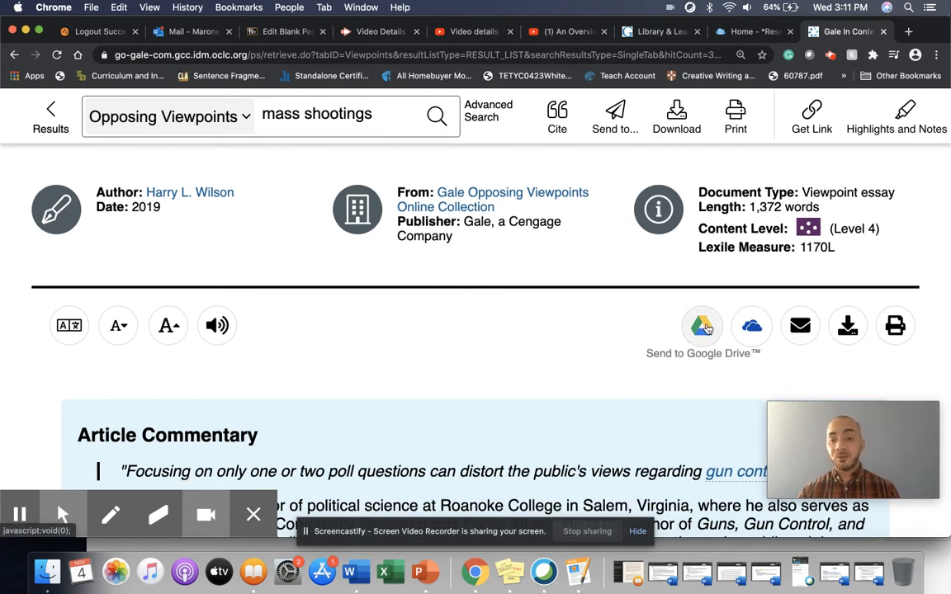
pyautogui.moveTo(749, 338)
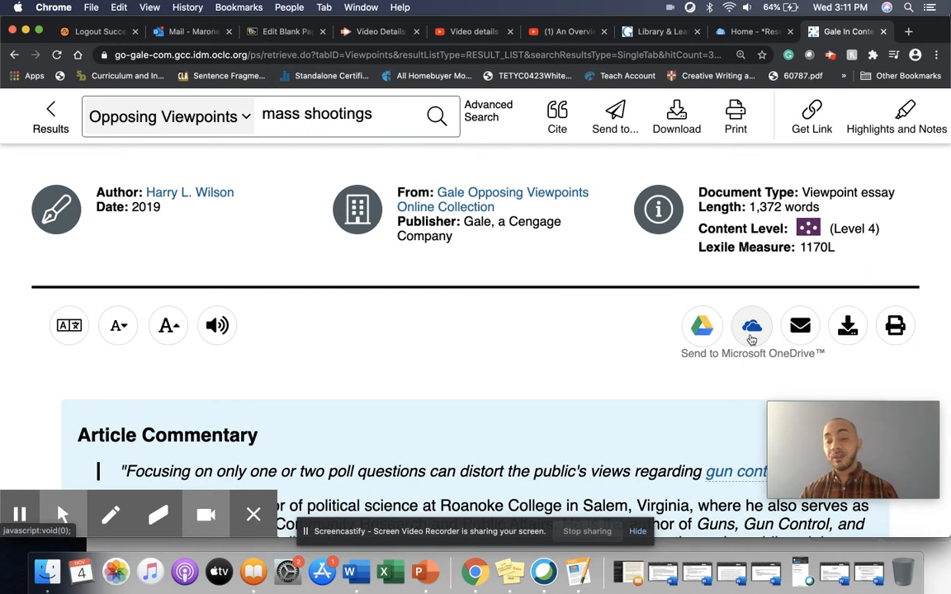
pyautogui.moveTo(751, 336)
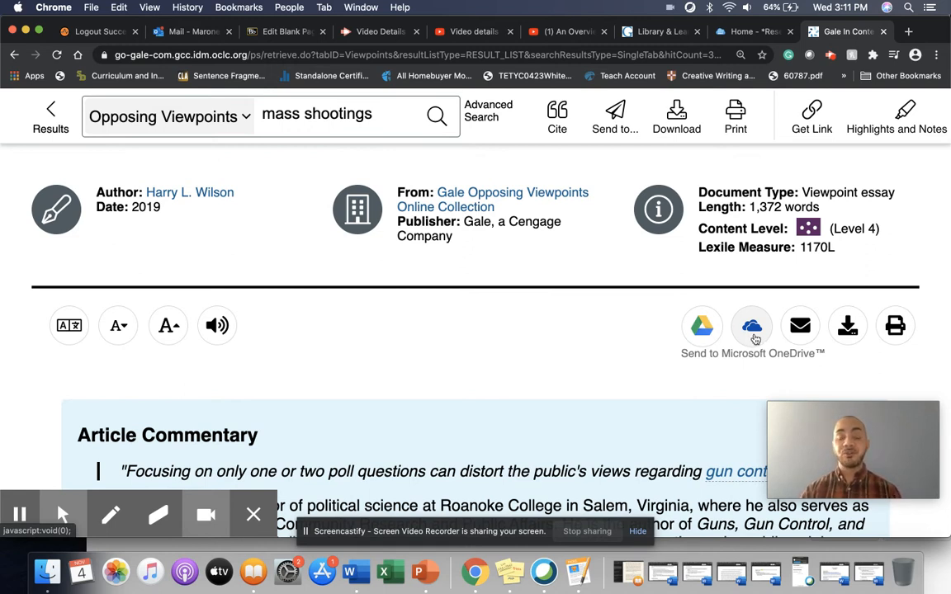
pyautogui.moveTo(799, 327)
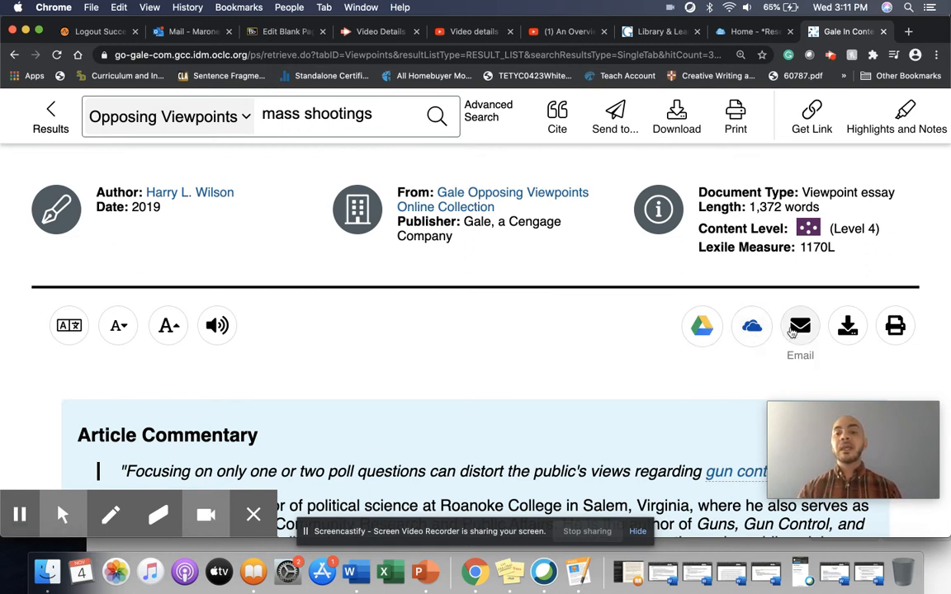
pyautogui.moveTo(894, 325)
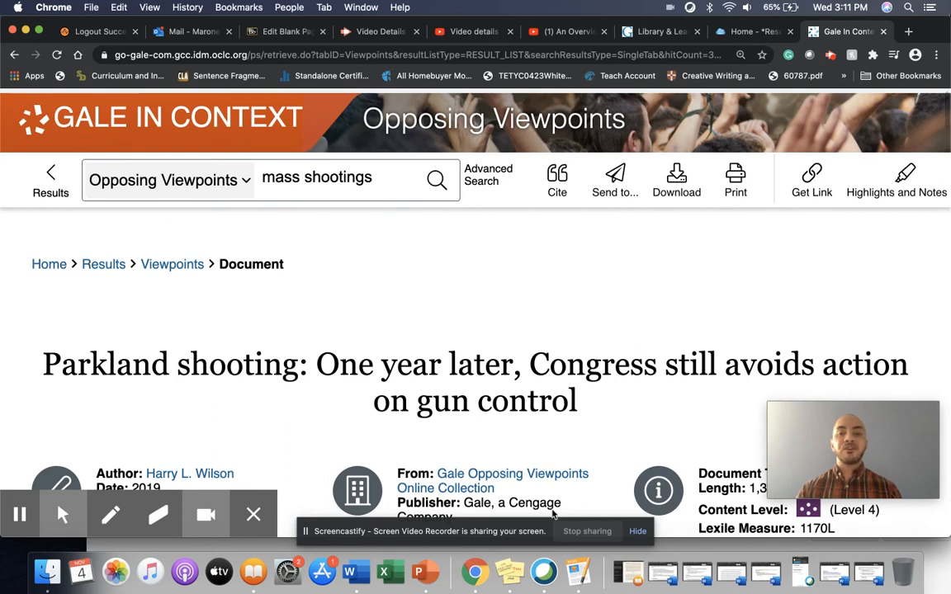
pyautogui.scroll(-3)
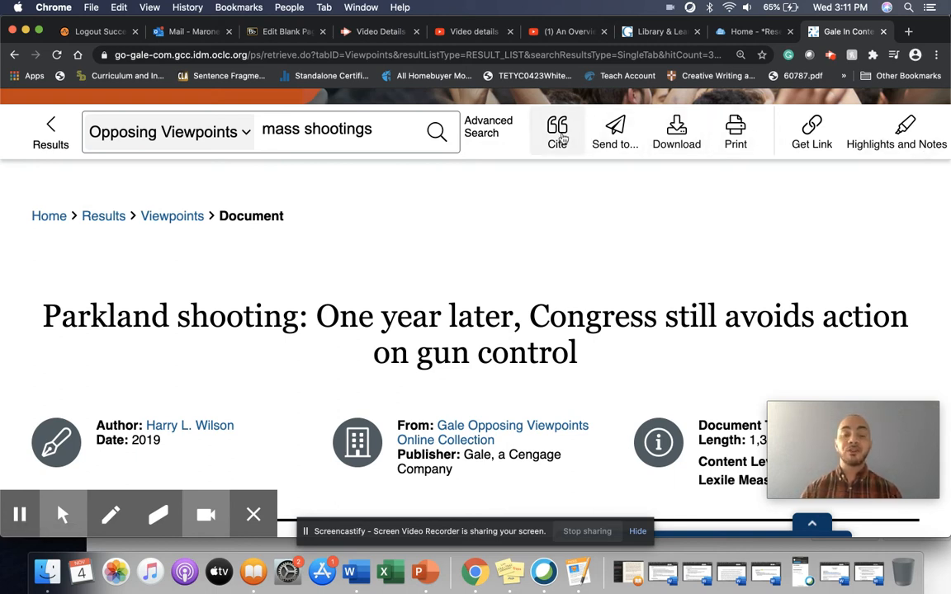
# Show the Parkland essay's MLA 8th Edition citation with Export To options in Citation Tools.
pyautogui.click(557, 132)
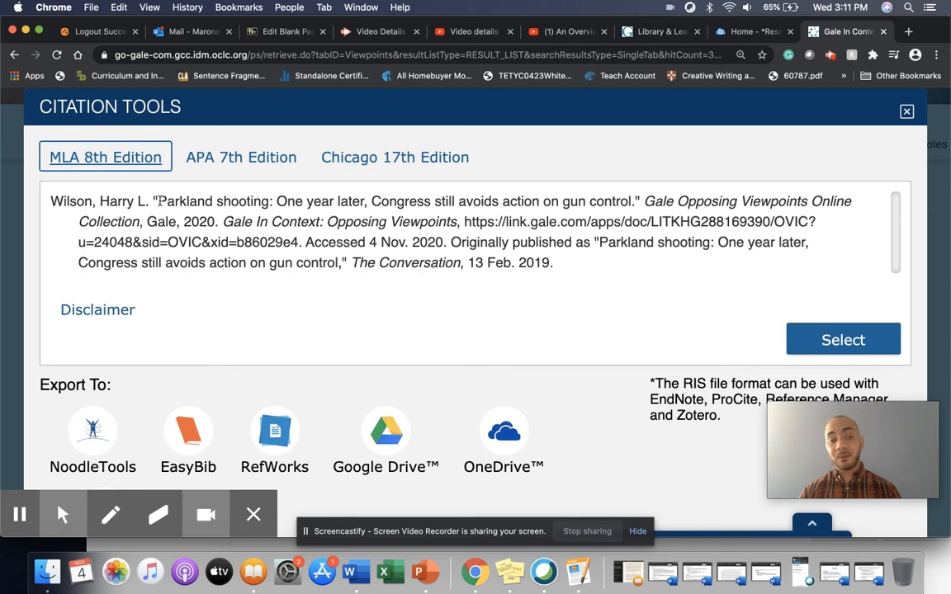
pyautogui.moveTo(301, 231)
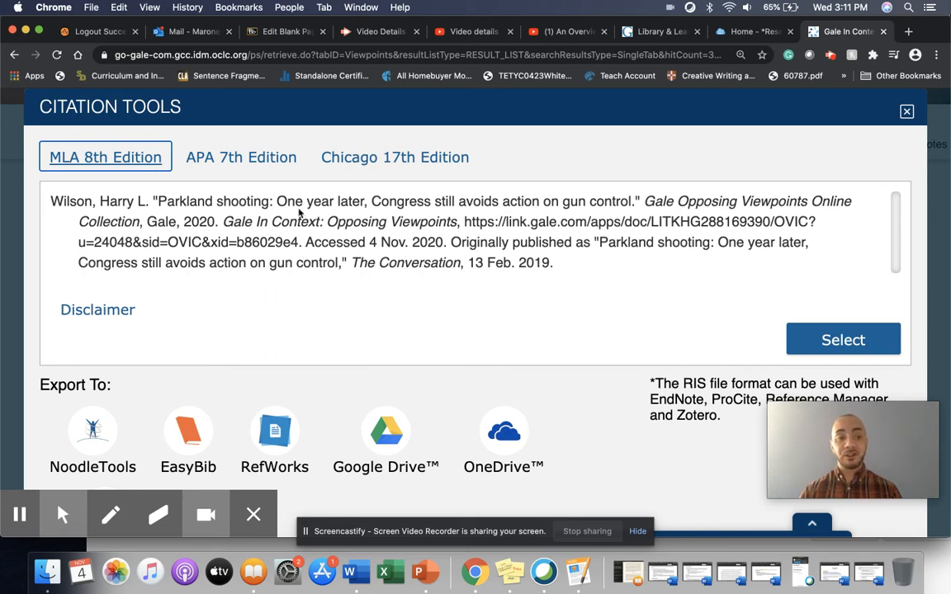
pyautogui.moveTo(545, 309)
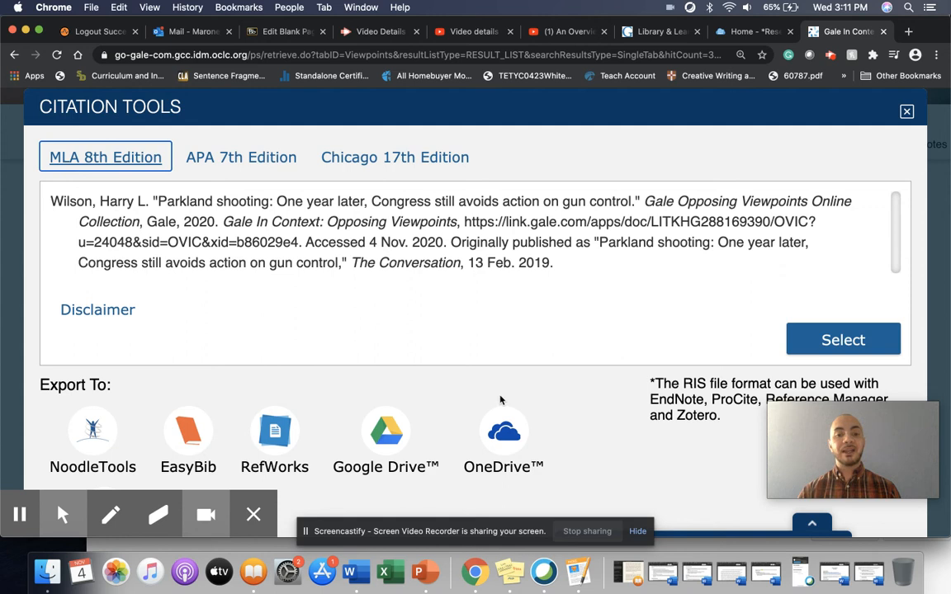
pyautogui.moveTo(386, 433)
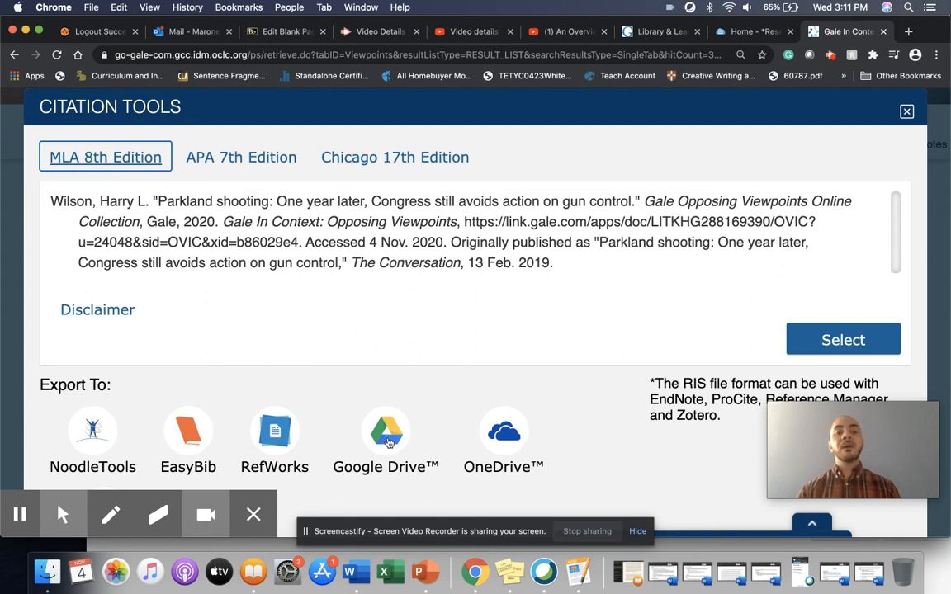
pyautogui.moveTo(195, 442)
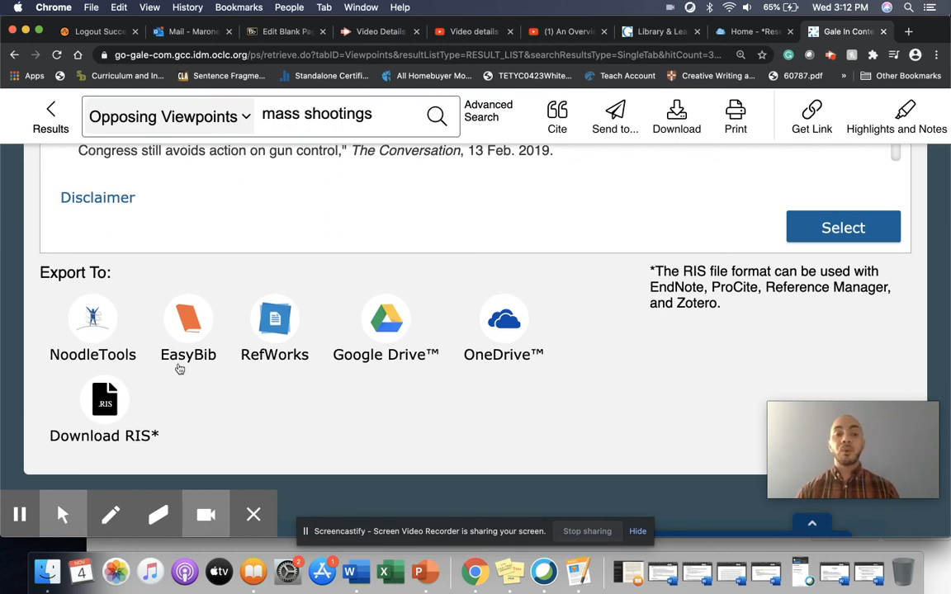
pyautogui.moveTo(292, 303)
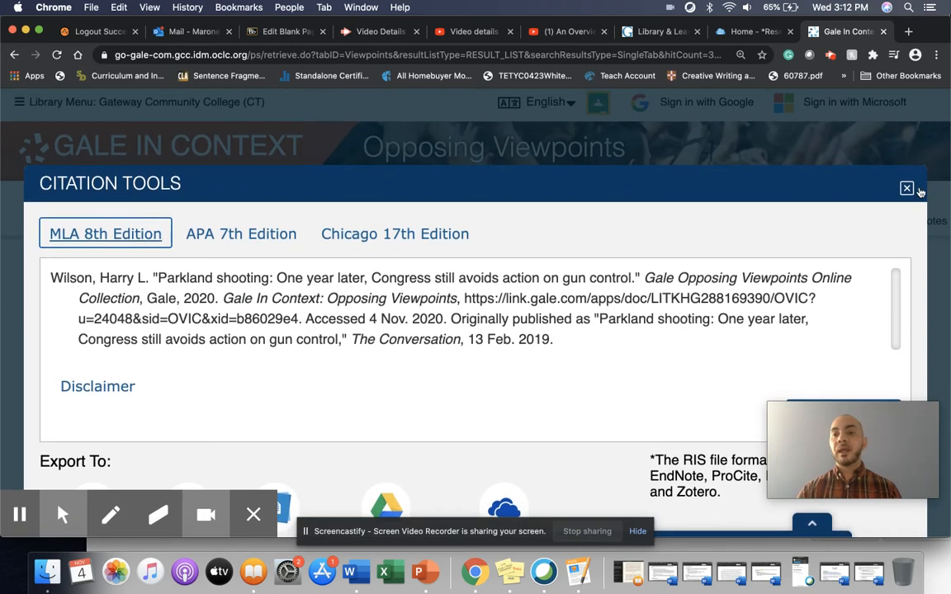
# Close the Citation Tools dialog and scroll down through the Parkland essay page.
pyautogui.click(906, 189)
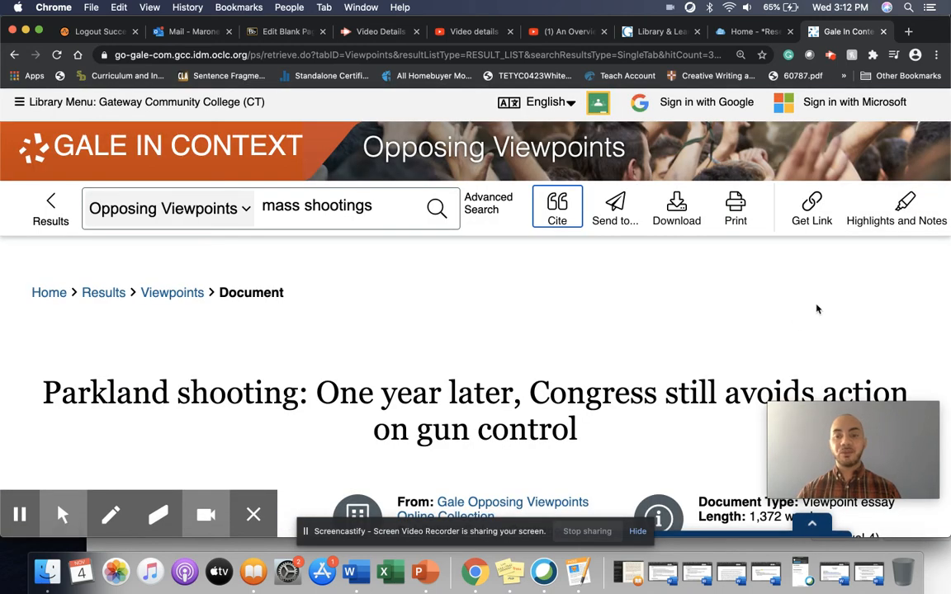
pyautogui.scroll(-3)
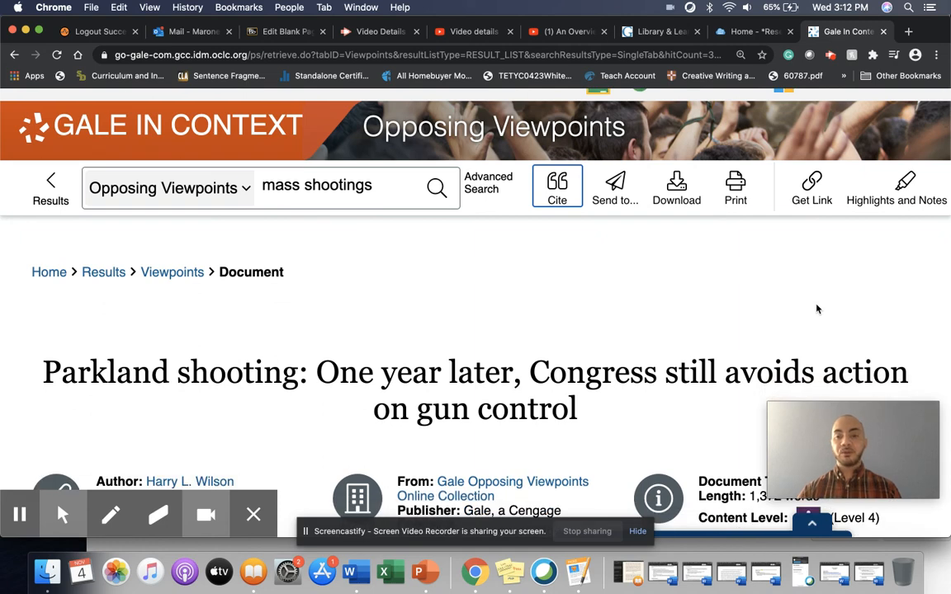
pyautogui.moveTo(696, 234)
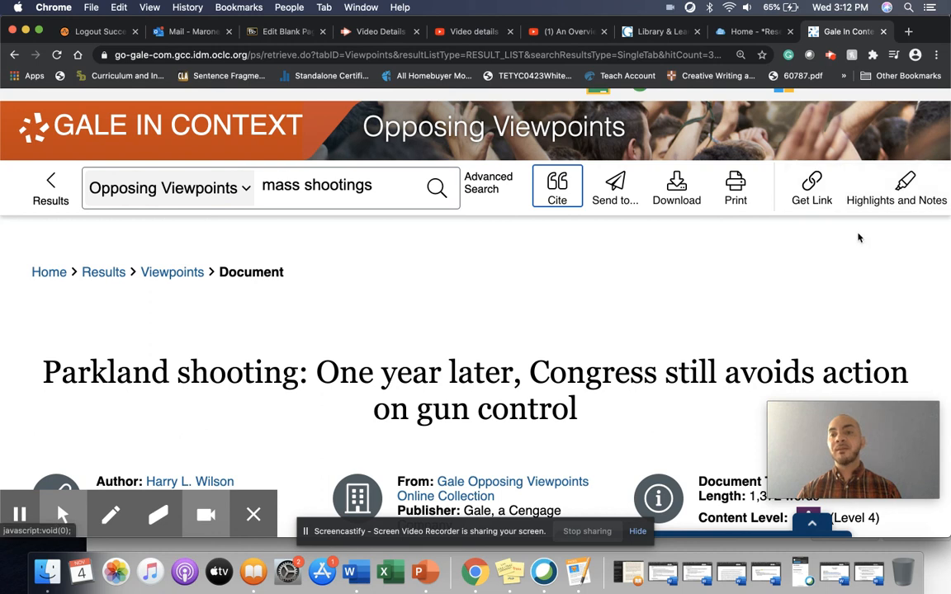
pyautogui.scroll(-3)
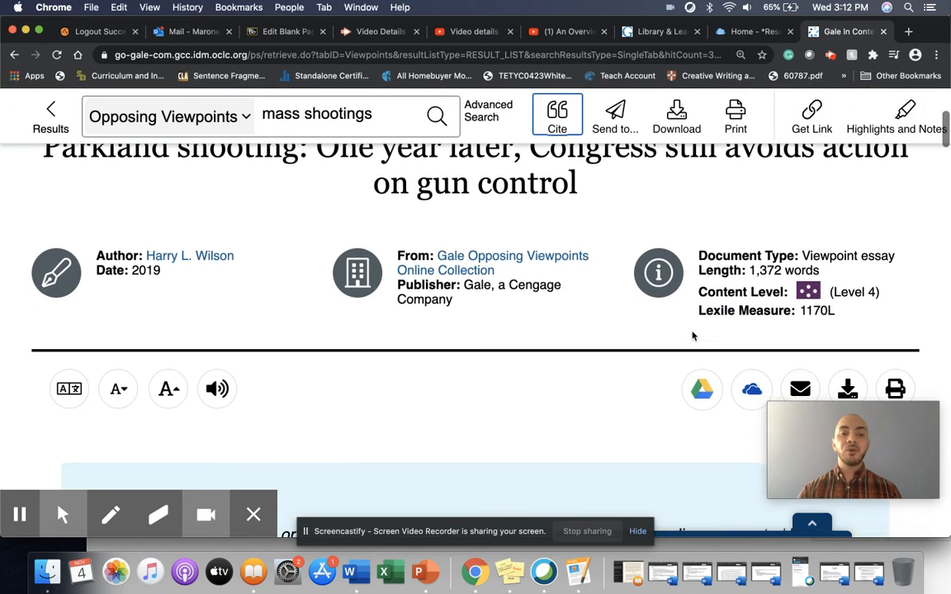
pyautogui.scroll(-3)
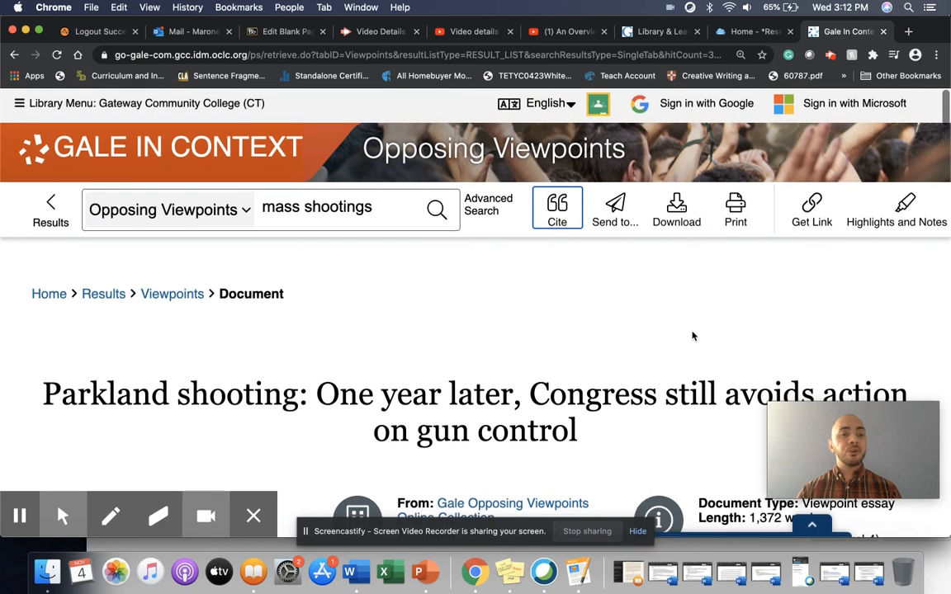
pyautogui.scroll(-3)
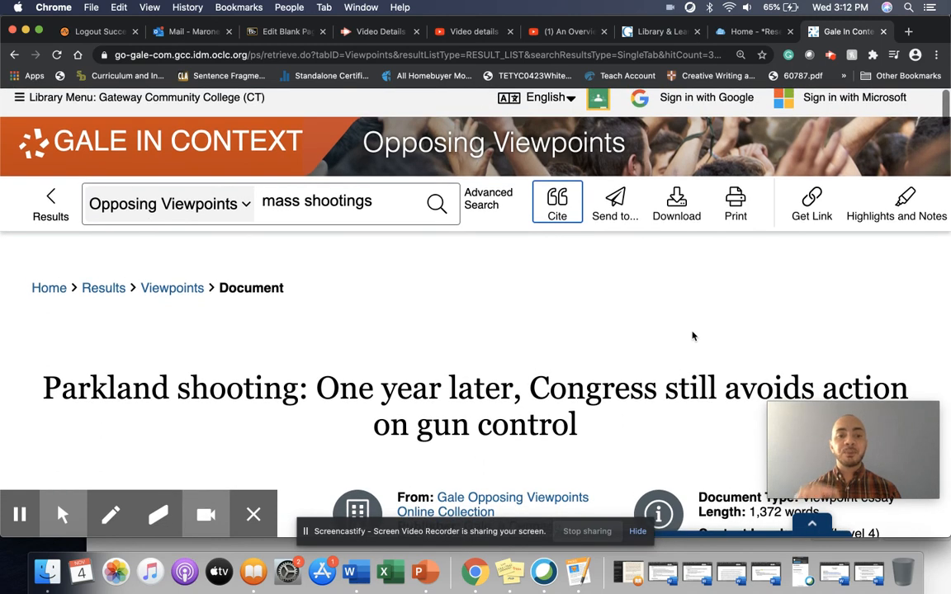
pyautogui.scroll(-3)
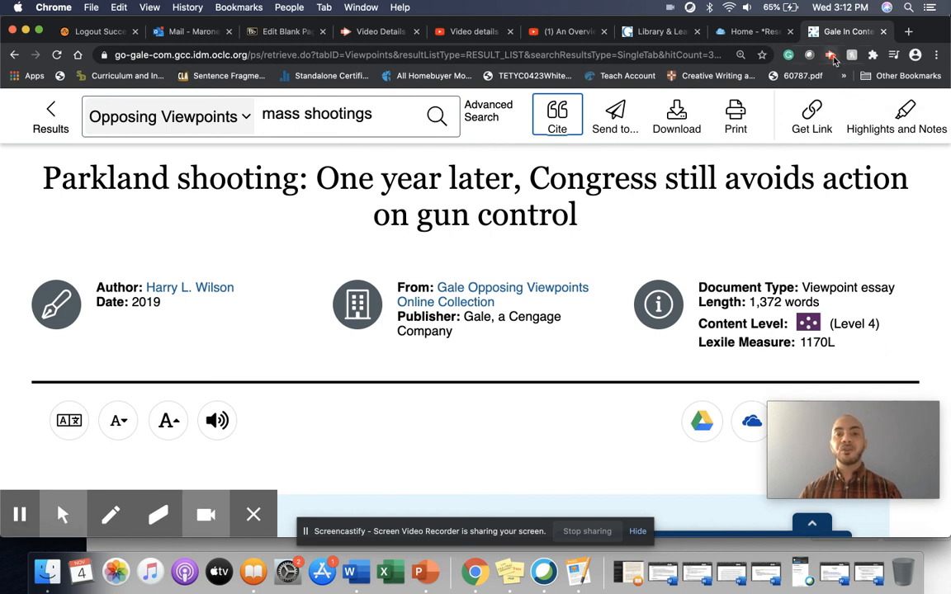
pyautogui.scroll(-3)
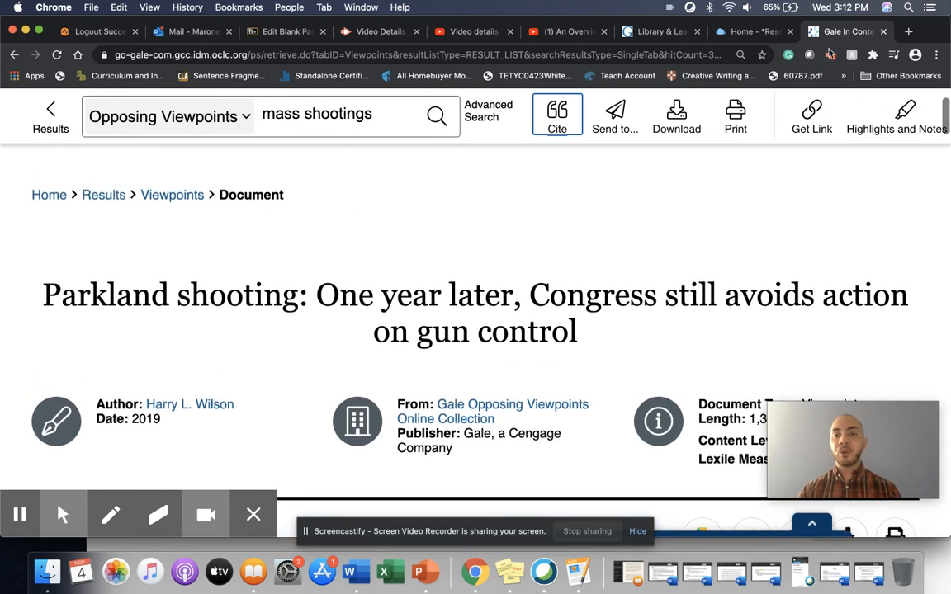